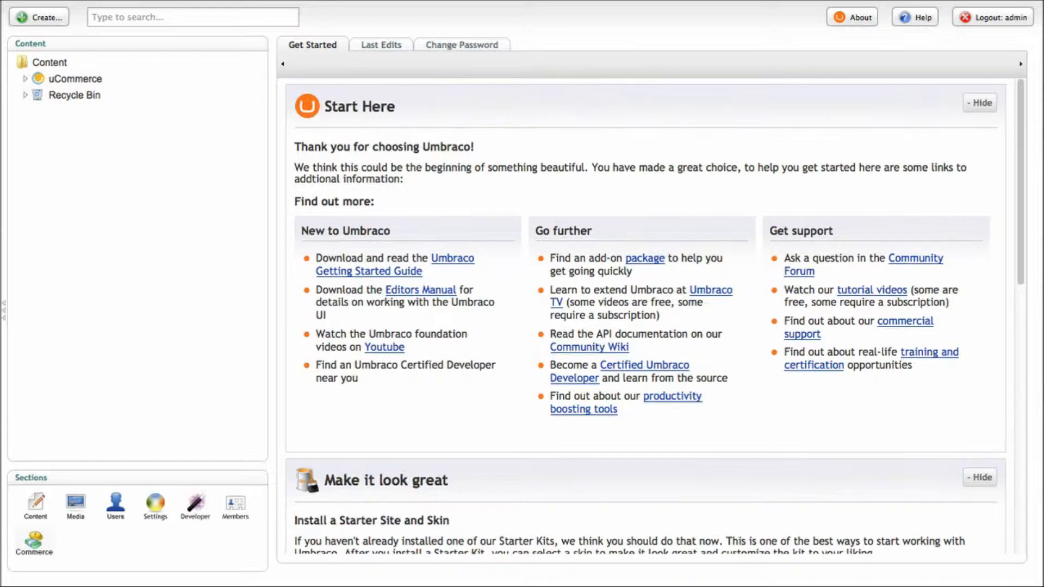
pyautogui.moveTo(991, 193)
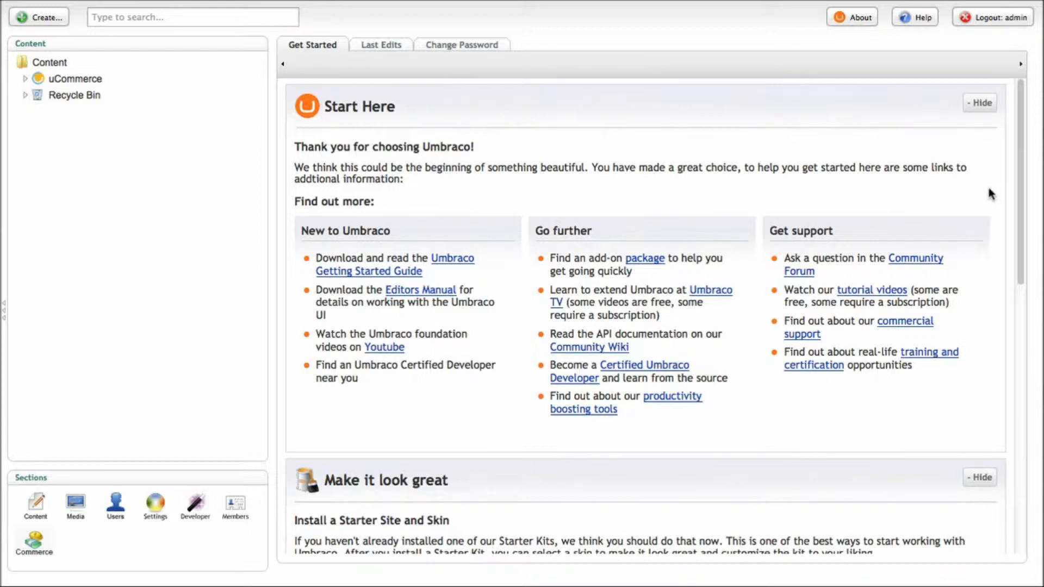
pyautogui.moveTo(34, 540)
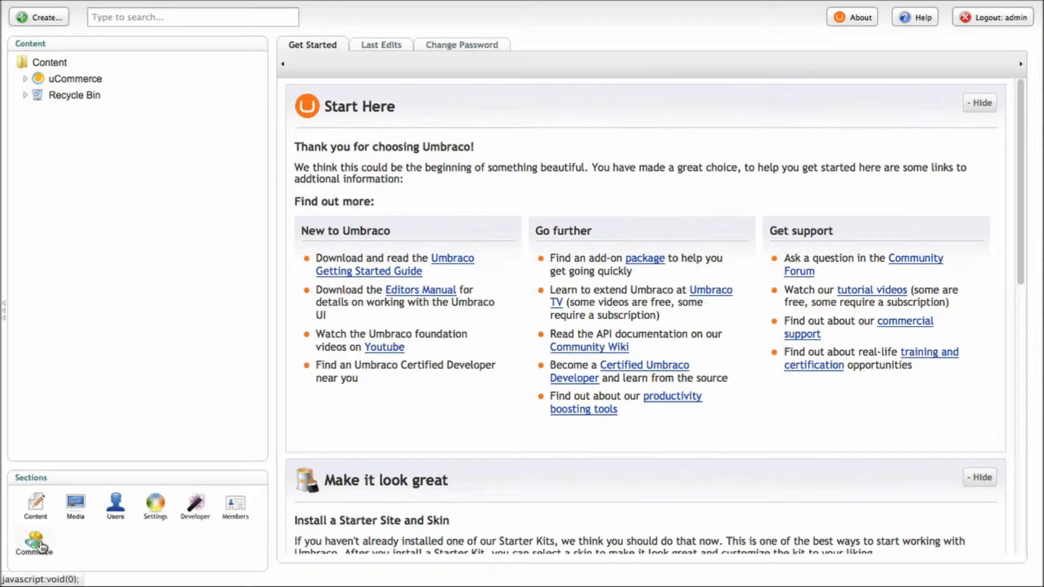
# Switch to the Commerce section and expand Product Catalog to list the MyStore stores and Search
pyautogui.click(34, 542)
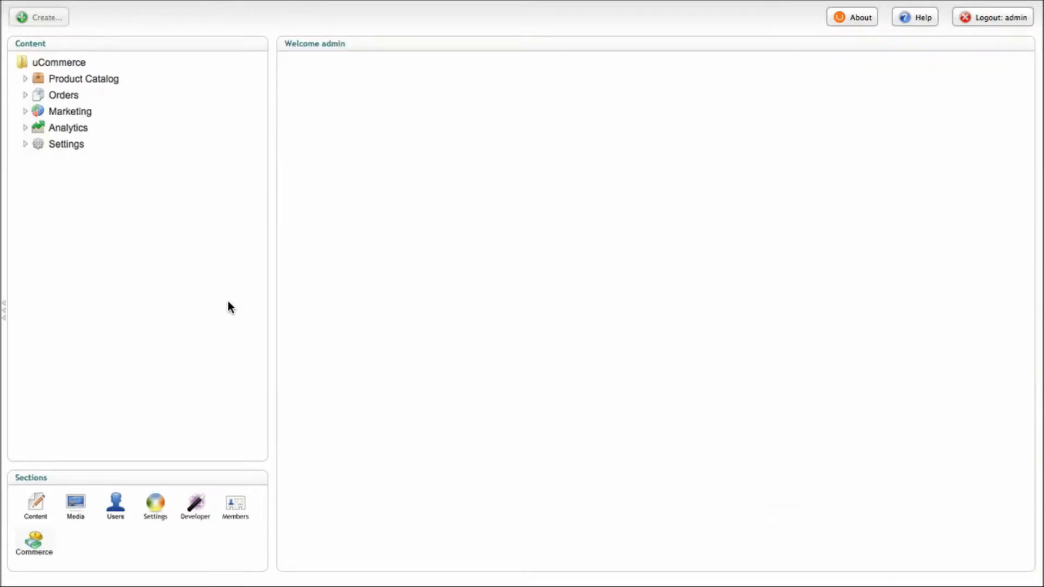
pyautogui.moveTo(214, 275)
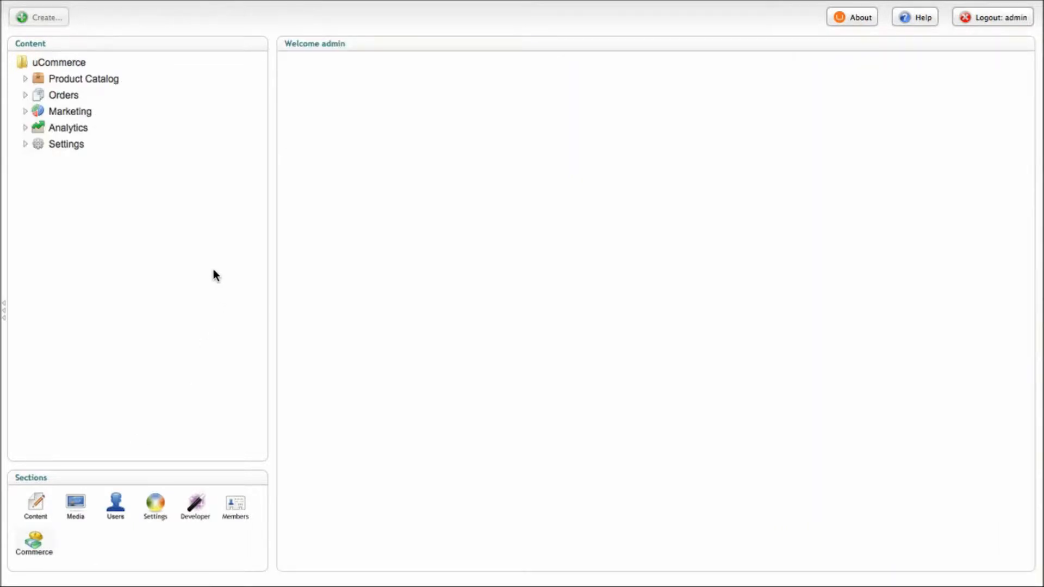
pyautogui.moveTo(65, 145)
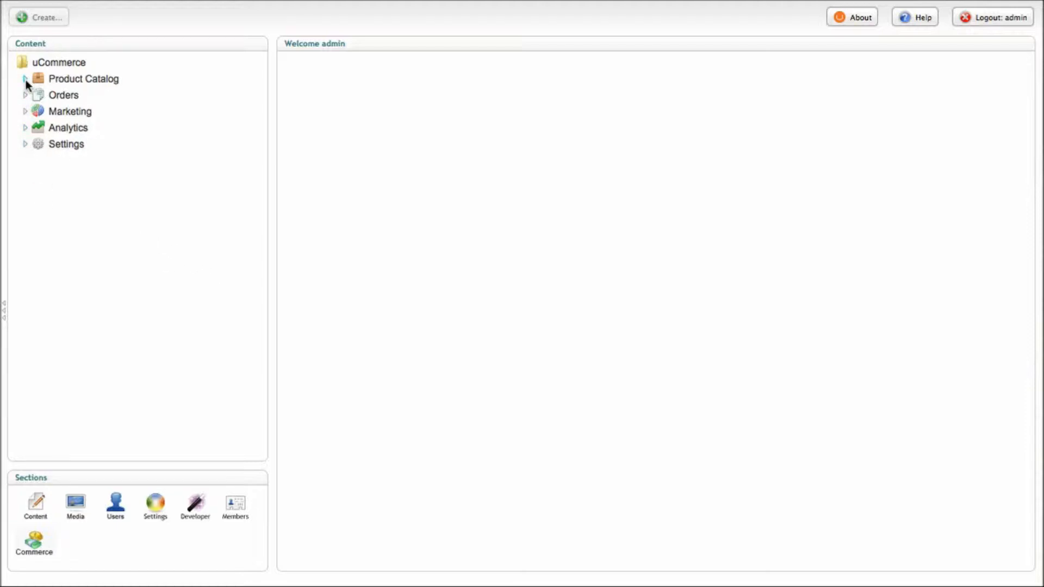
pyautogui.click(24, 78)
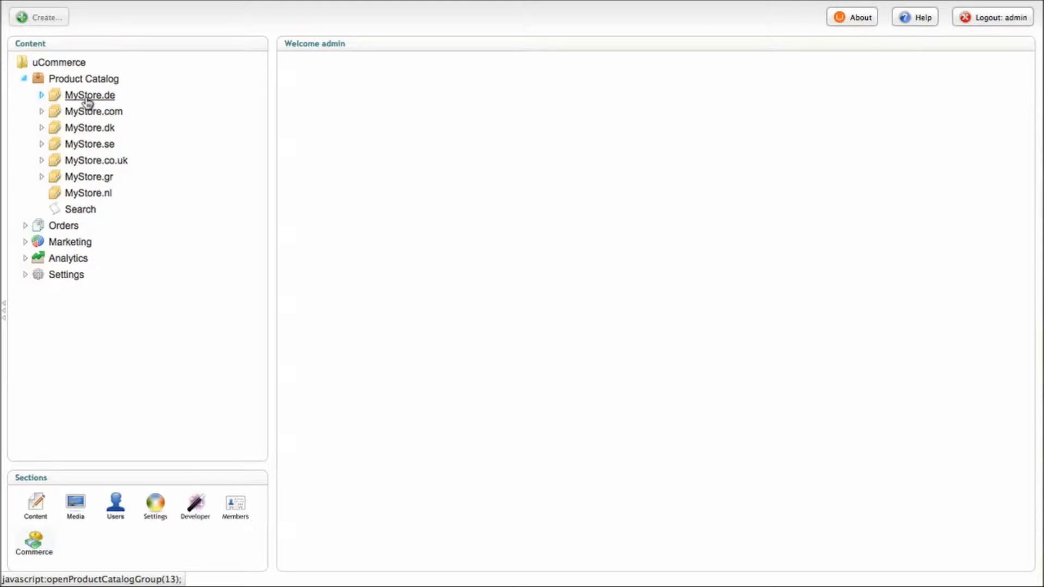
# Open MyStore.de's settings and review its Default host name and SEK currency
pyautogui.click(90, 95)
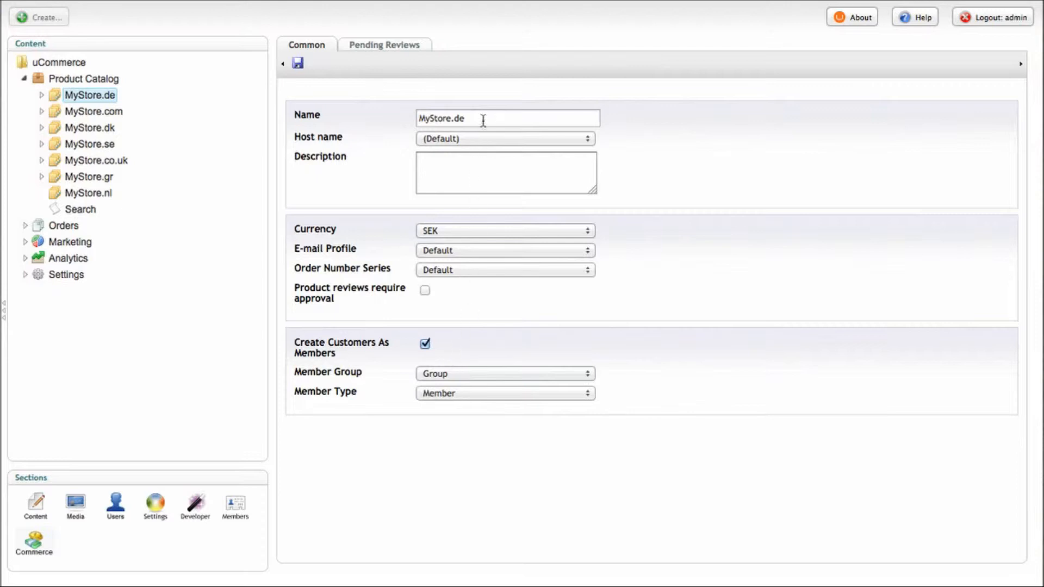
pyautogui.moveTo(462, 141)
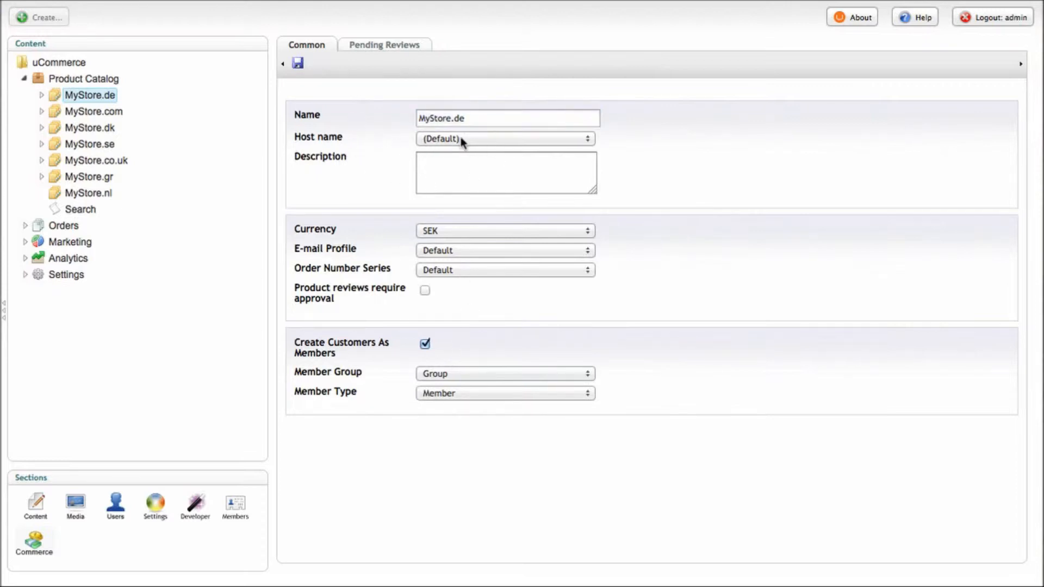
pyautogui.click(505, 139)
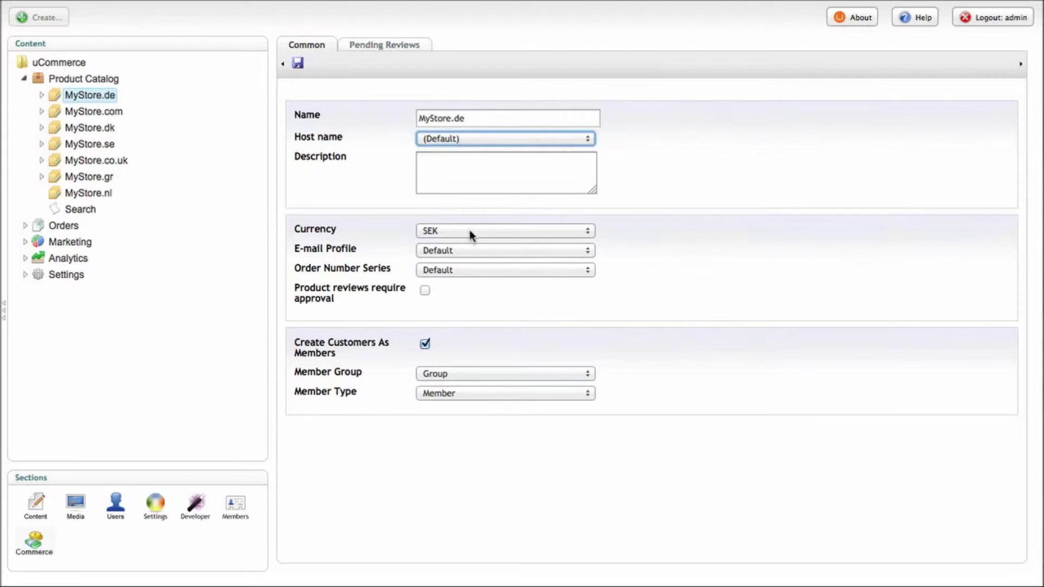
pyautogui.moveTo(484, 259)
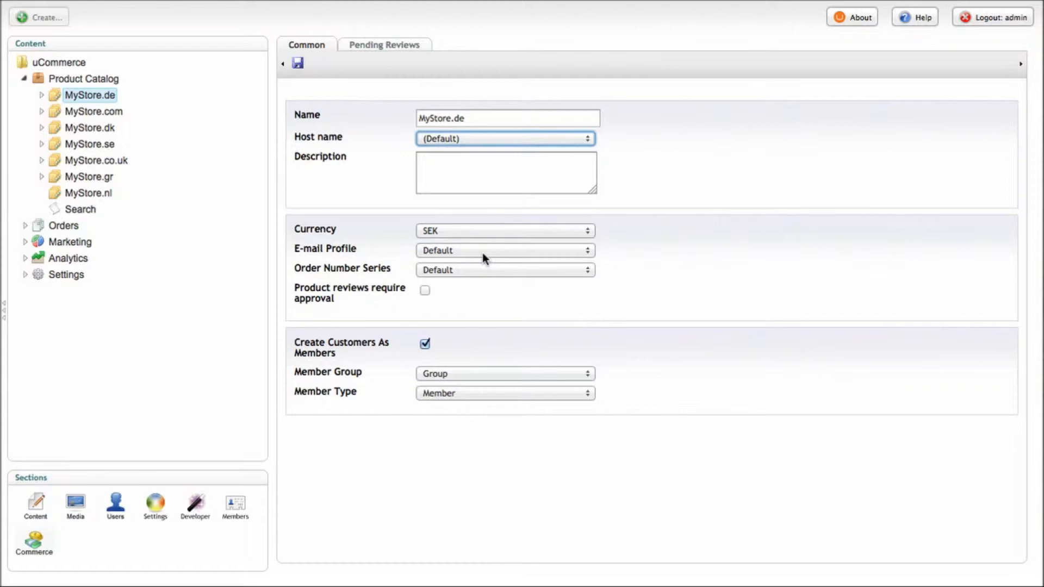
pyautogui.moveTo(497, 286)
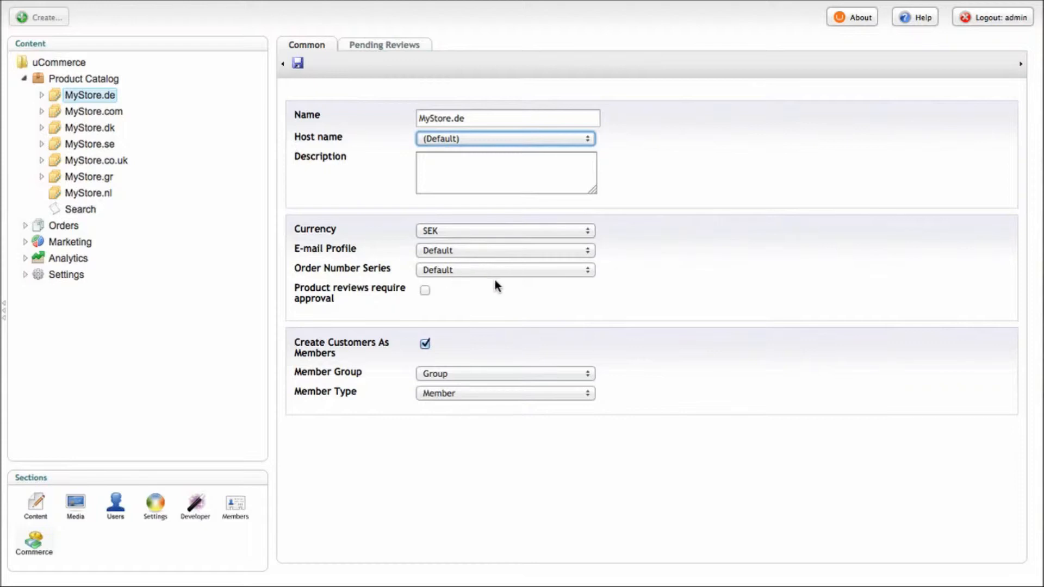
pyautogui.moveTo(677, 191)
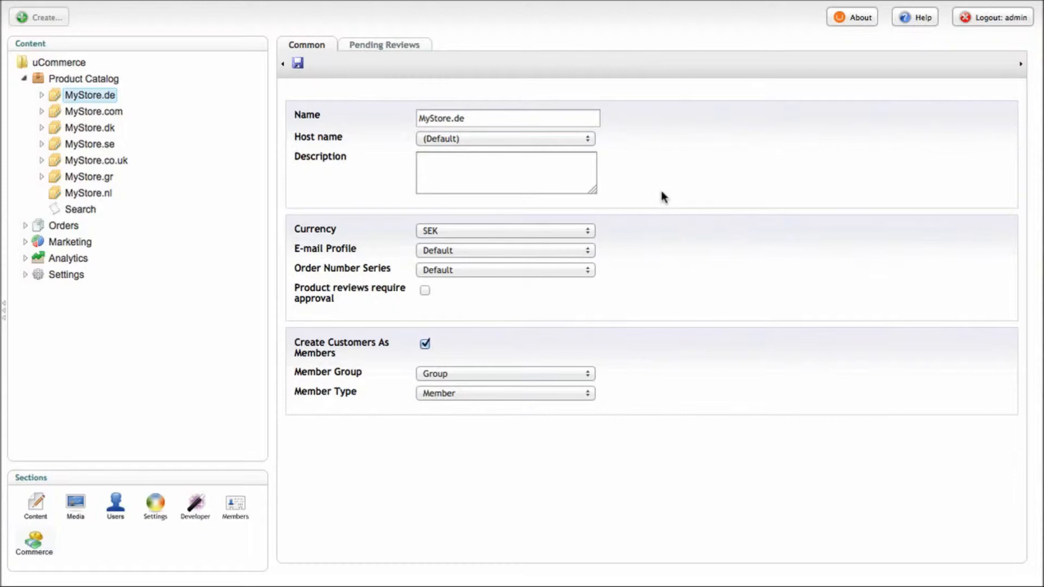
pyautogui.moveTo(525, 240)
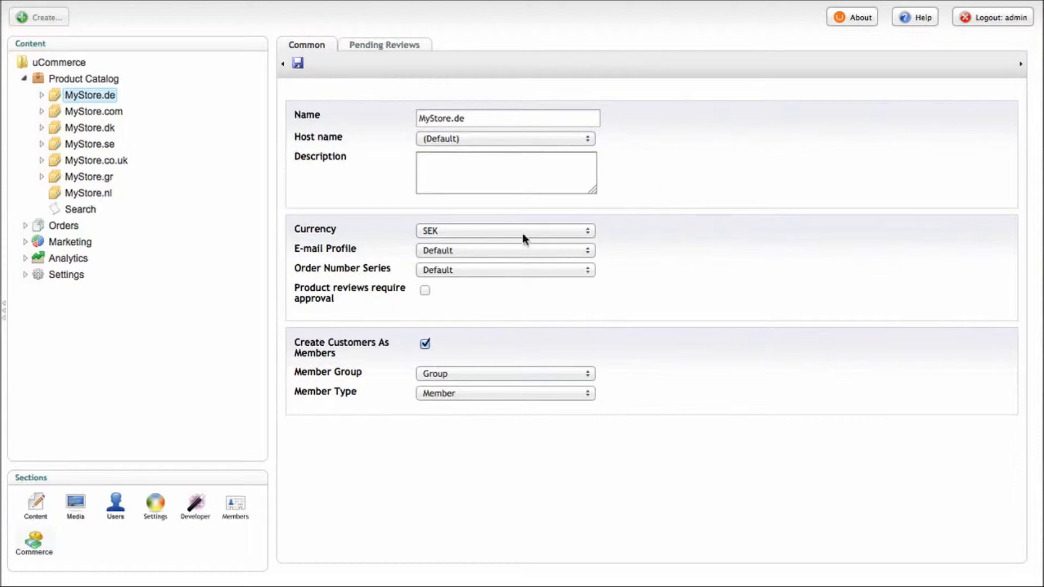
pyautogui.click(35, 506)
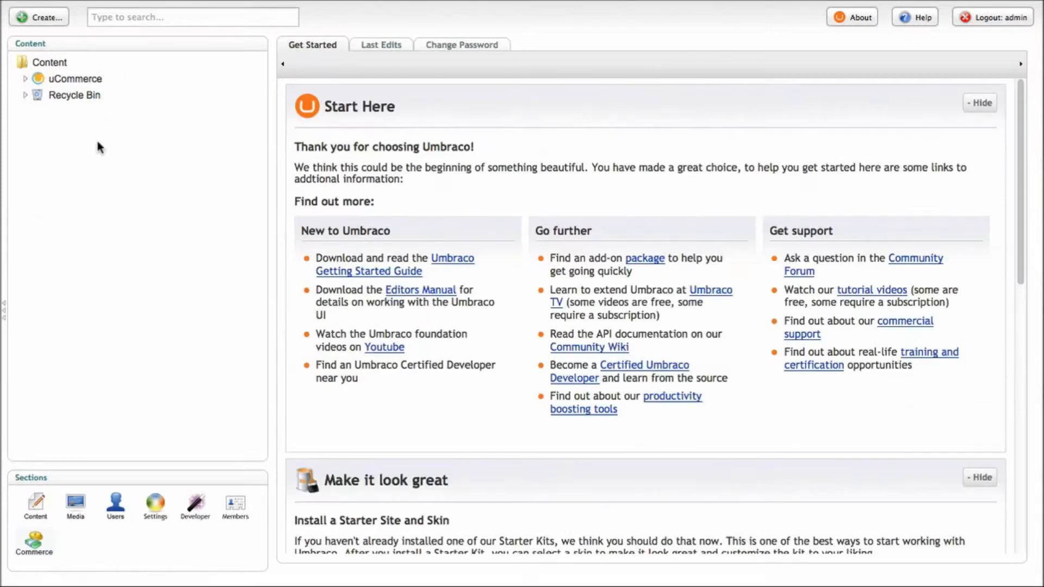
pyautogui.click(75, 79)
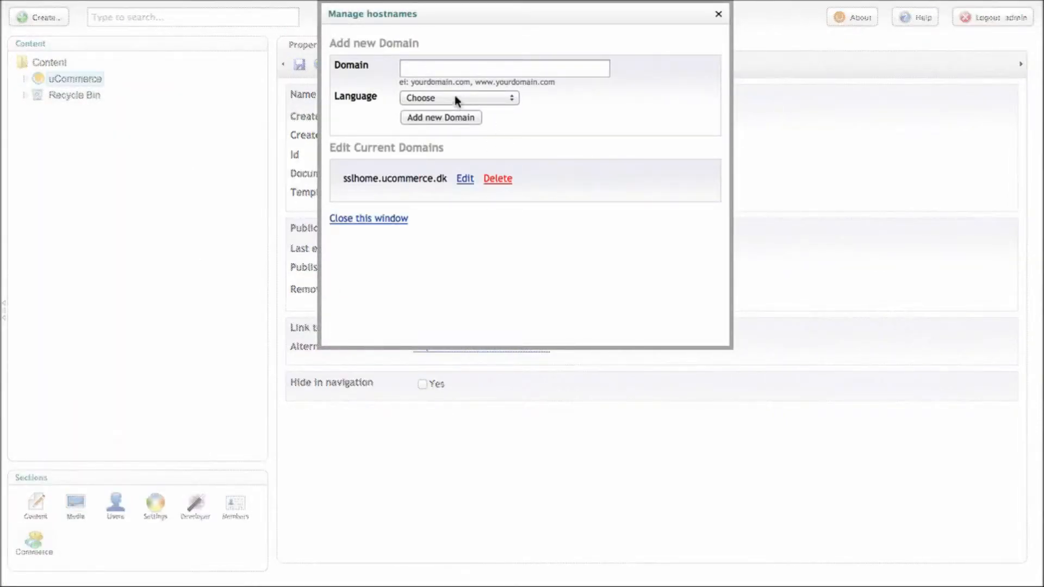
pyautogui.click(504, 68)
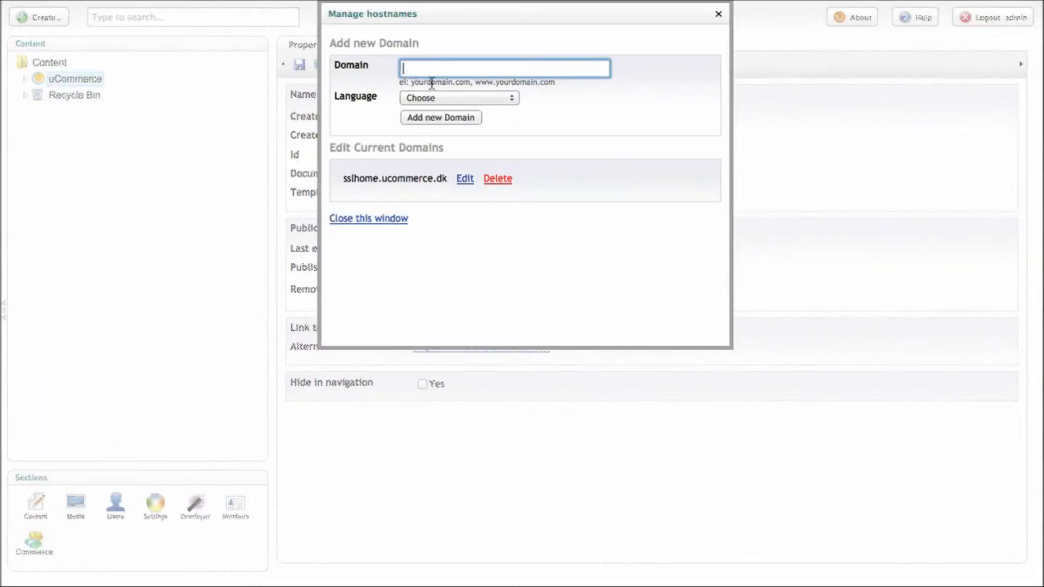
pyautogui.write('www.ucommerc')
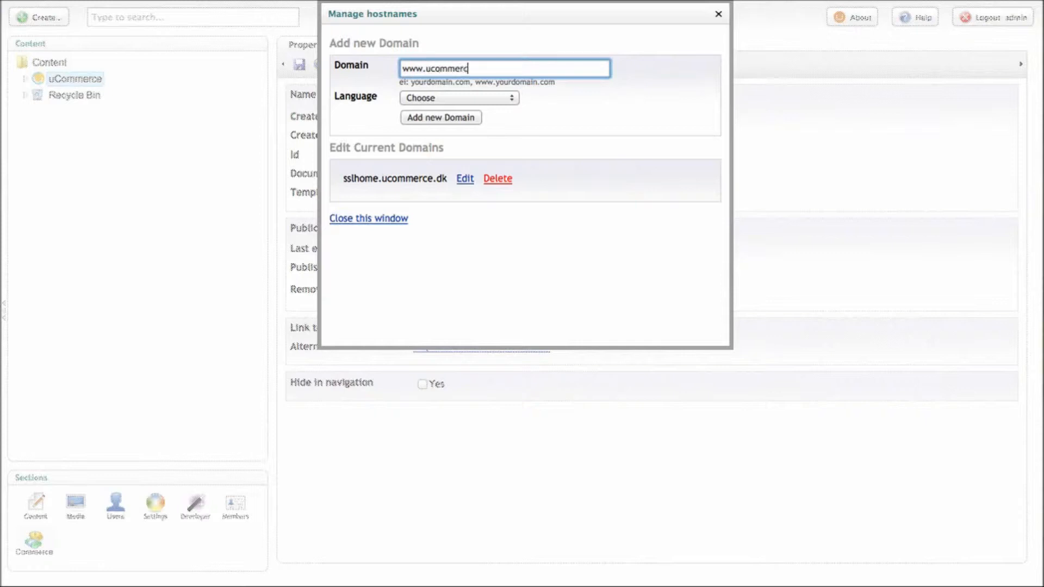
pyautogui.click(458, 97)
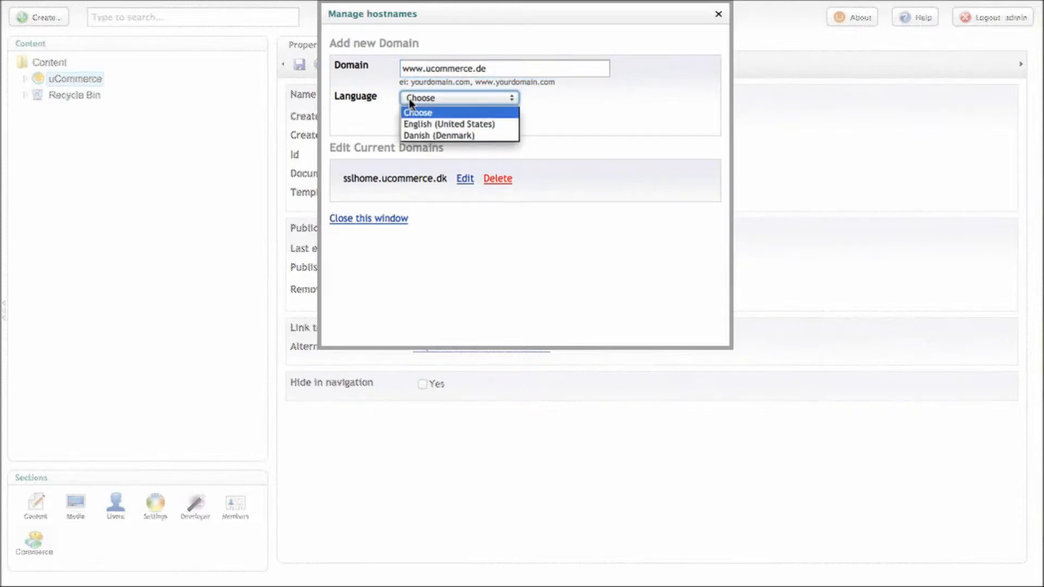
pyautogui.click(451, 124)
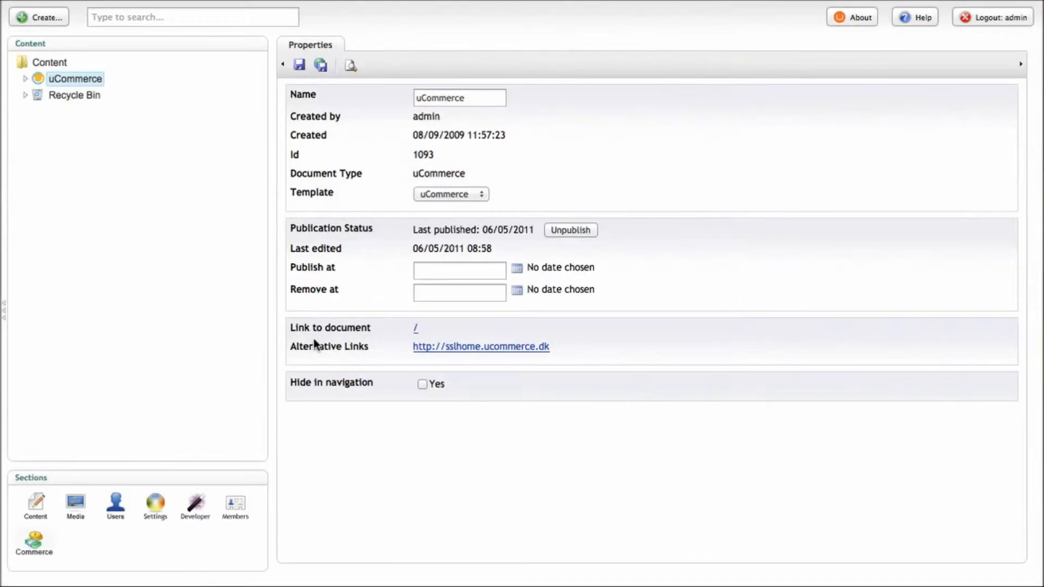
pyautogui.moveTo(79, 294)
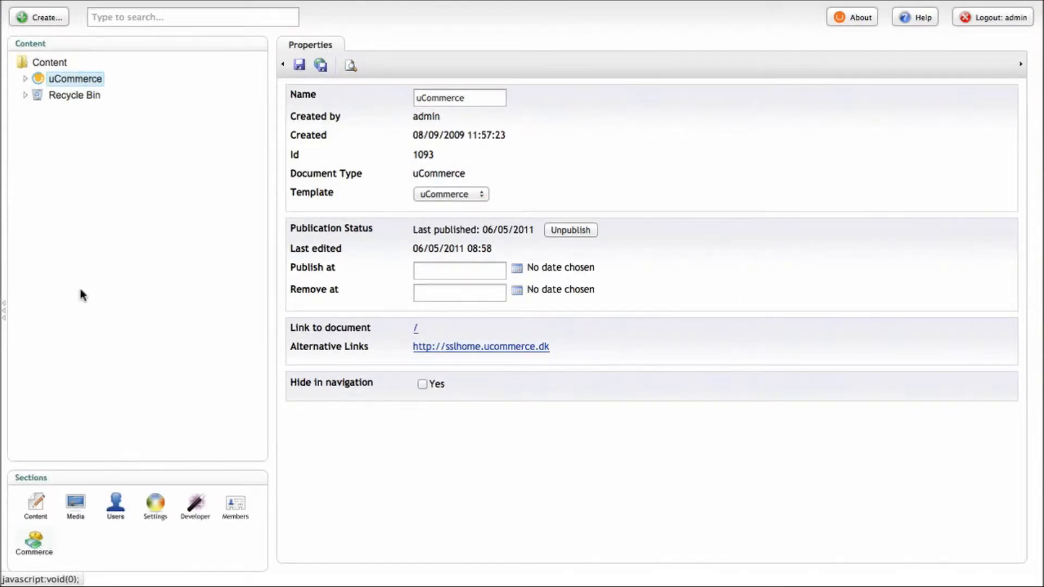
pyautogui.click(33, 540)
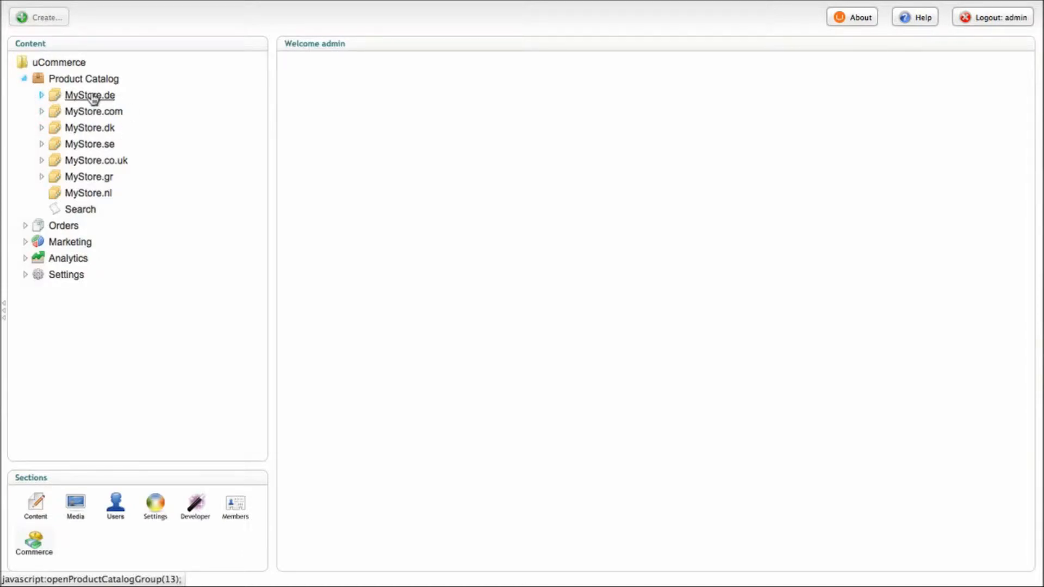
pyautogui.click(89, 96)
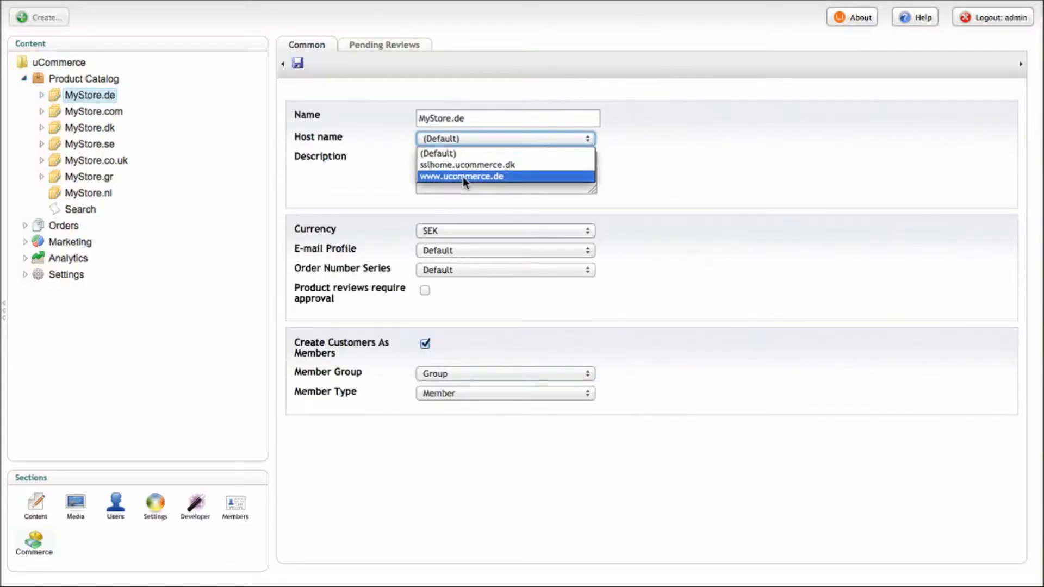
pyautogui.click(462, 176)
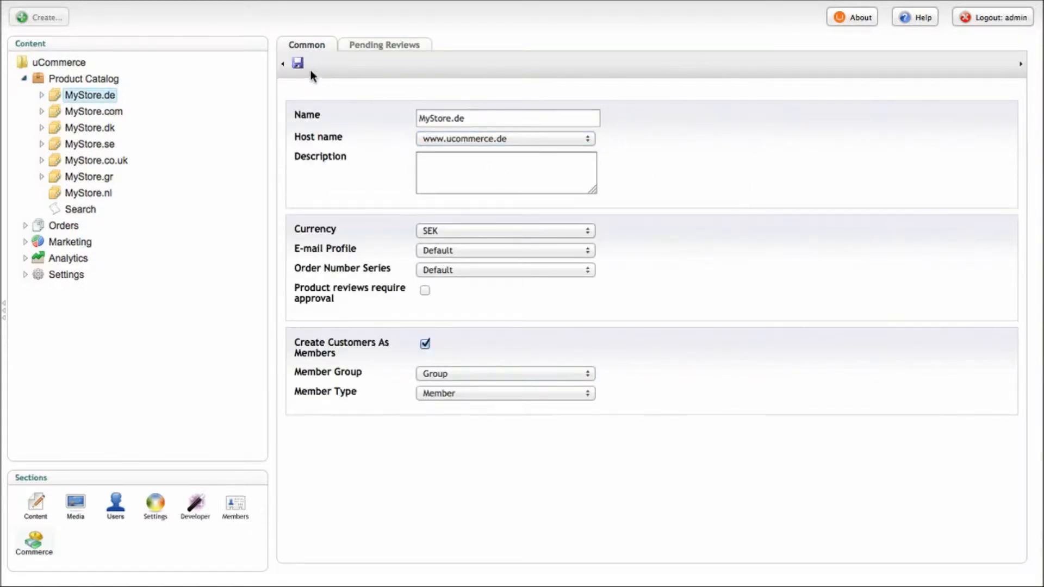
pyautogui.click(297, 62)
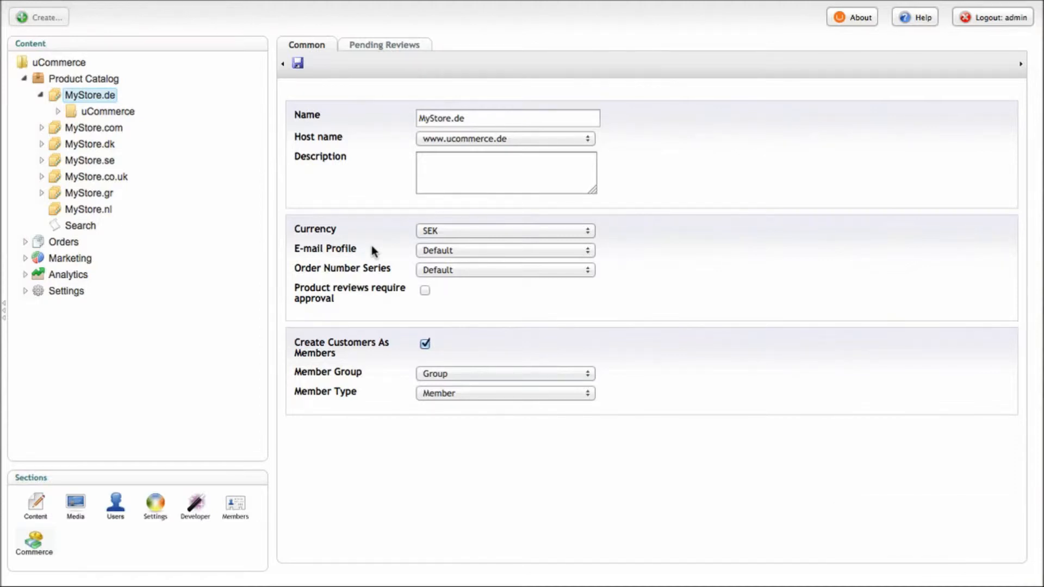
pyautogui.moveTo(707, 273)
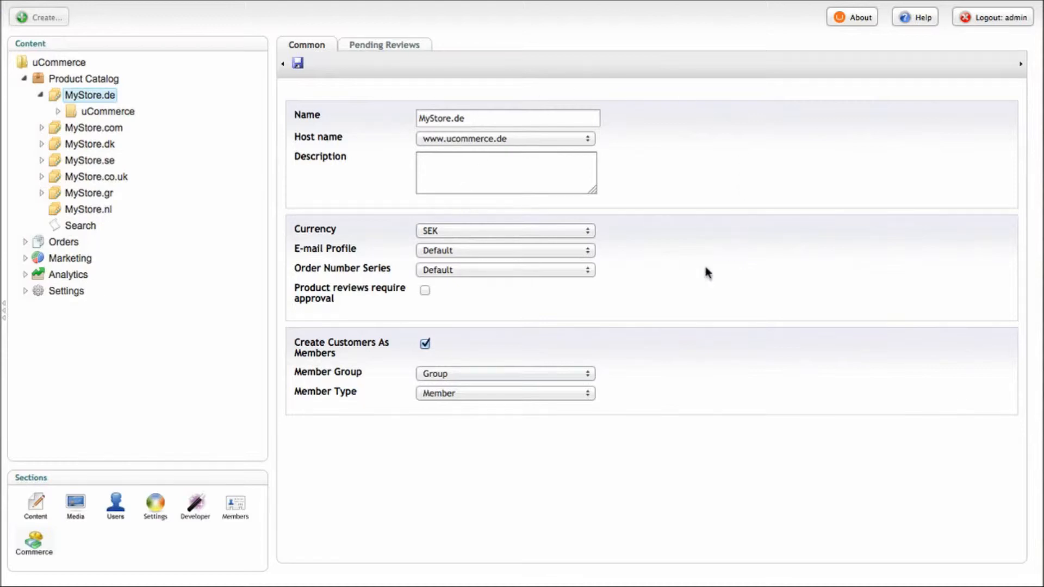
pyautogui.moveTo(106, 114)
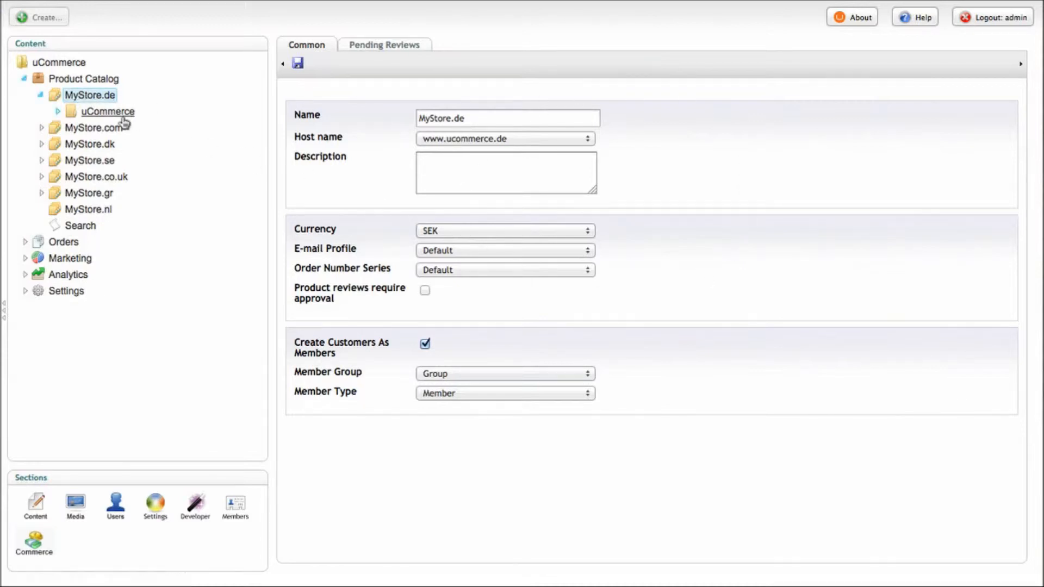
# Open the uCommerce catalog and check its price groups, keeping EUR 15 pct
pyautogui.click(106, 111)
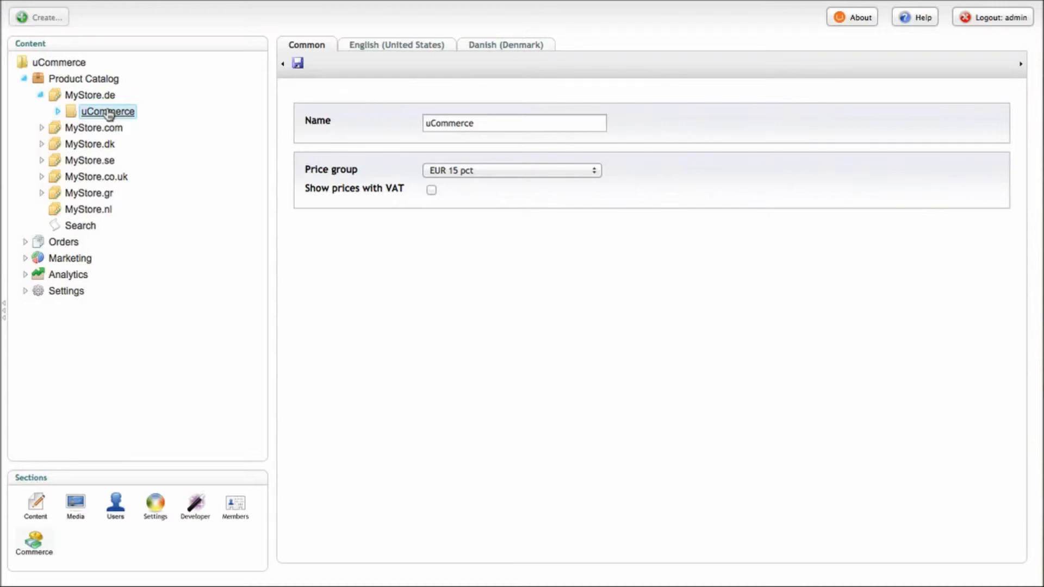
pyautogui.moveTo(168, 100)
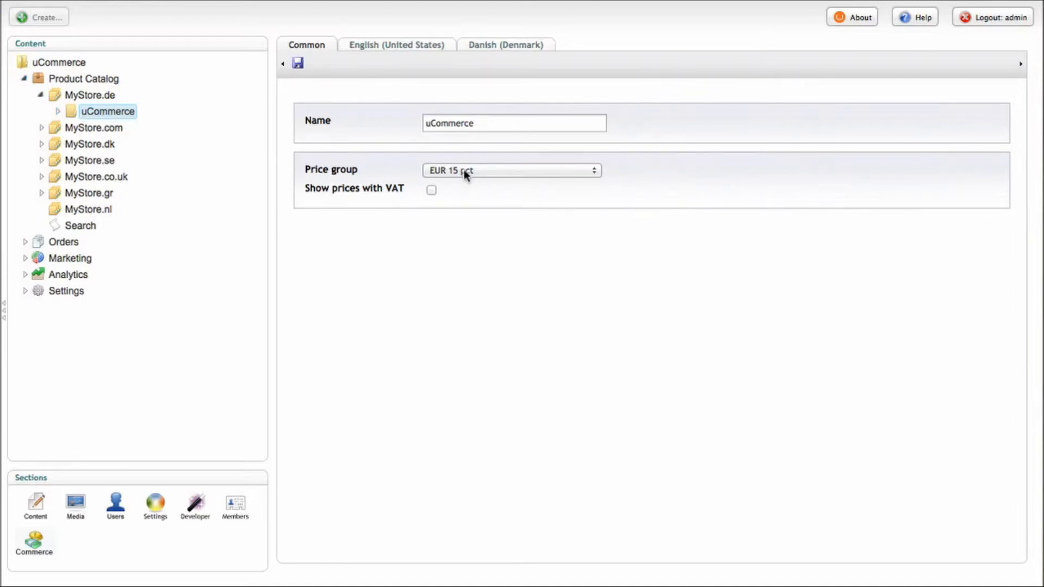
pyautogui.click(511, 170)
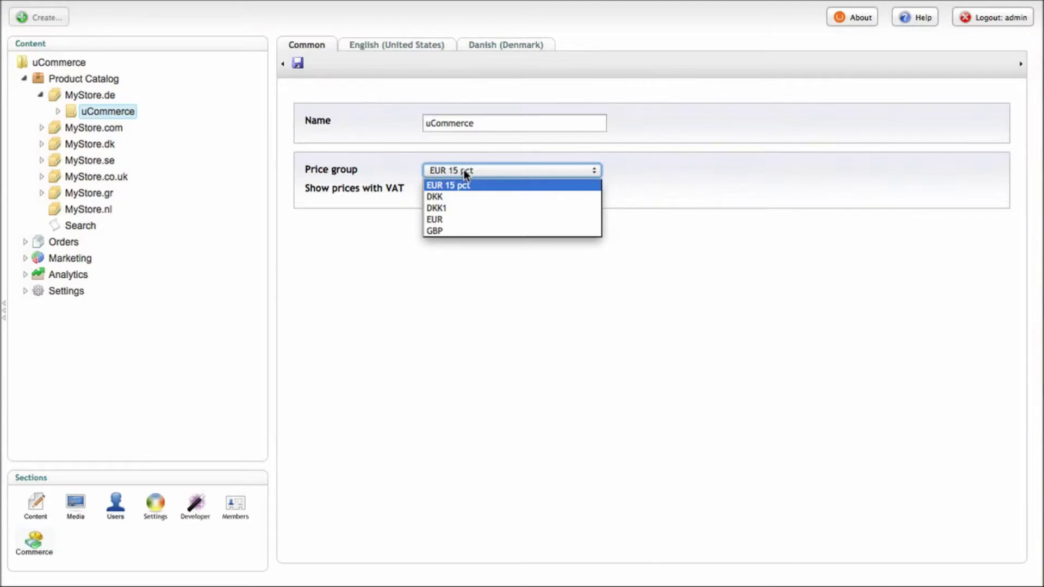
pyautogui.moveTo(448, 173)
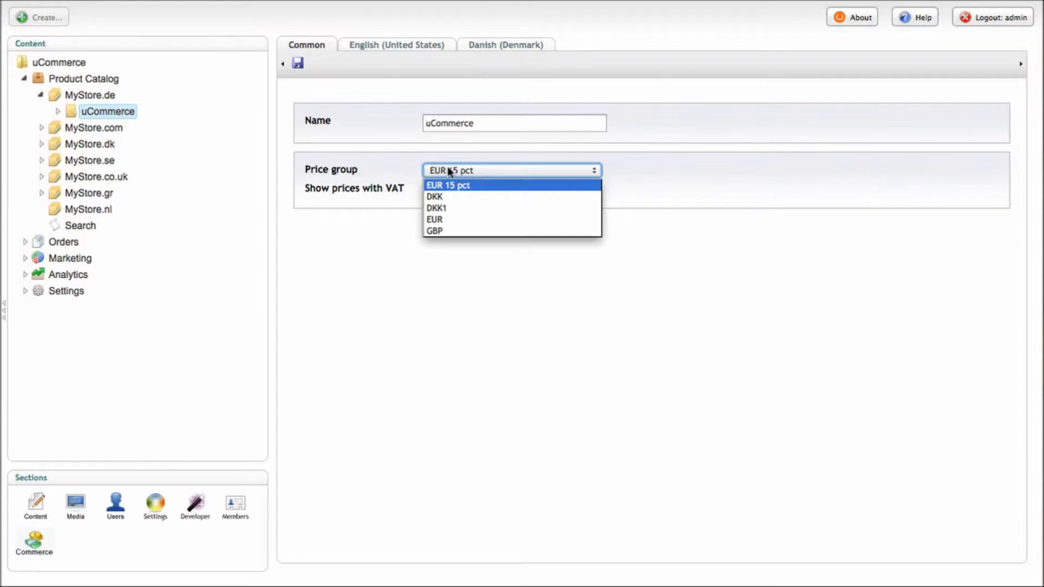
pyautogui.click(447, 185)
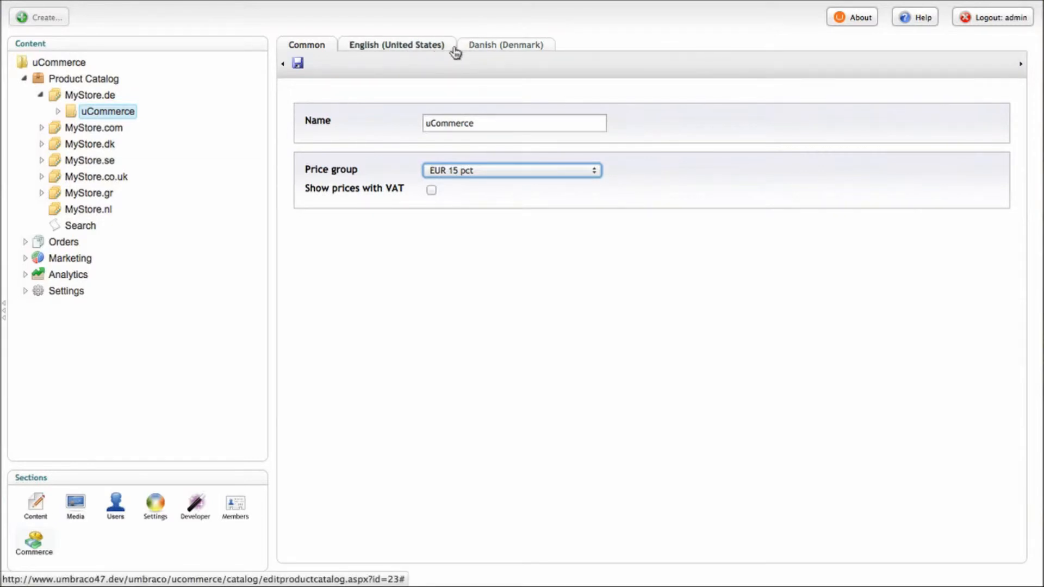
# Expand the uCommerce catalog and open its Software category
pyautogui.click(57, 111)
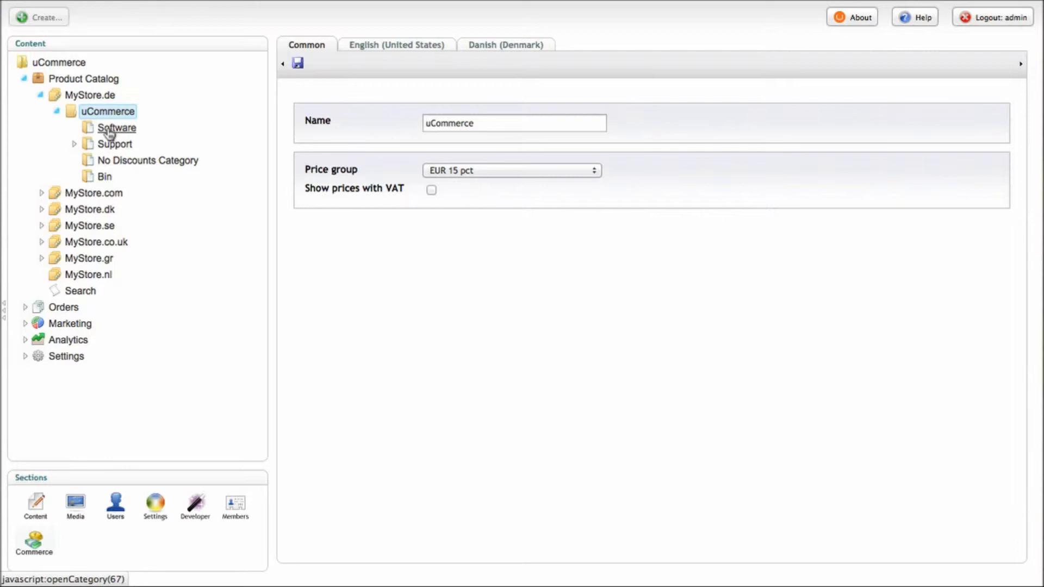
pyautogui.click(116, 128)
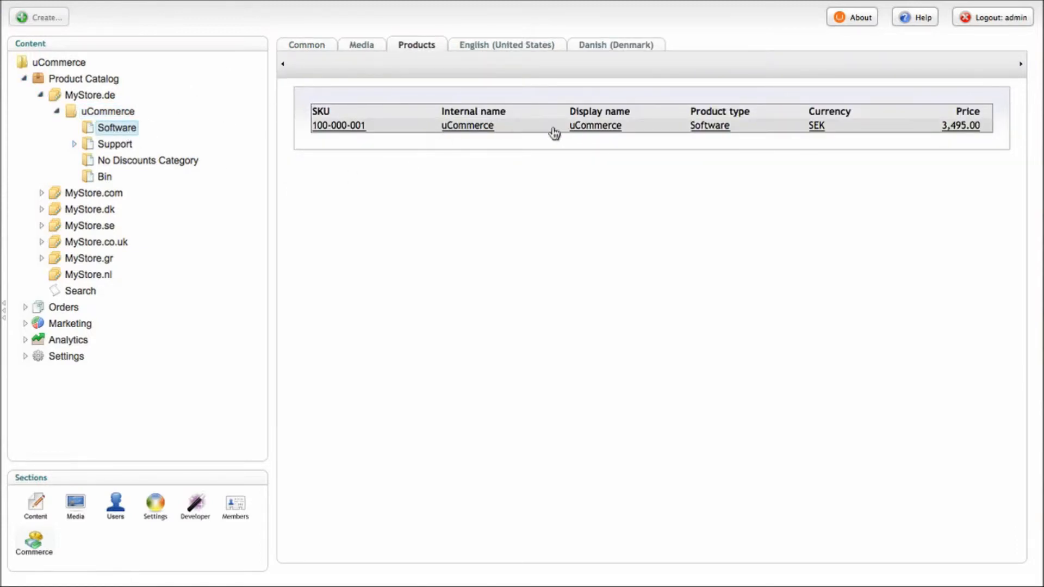
pyautogui.moveTo(460, 125)
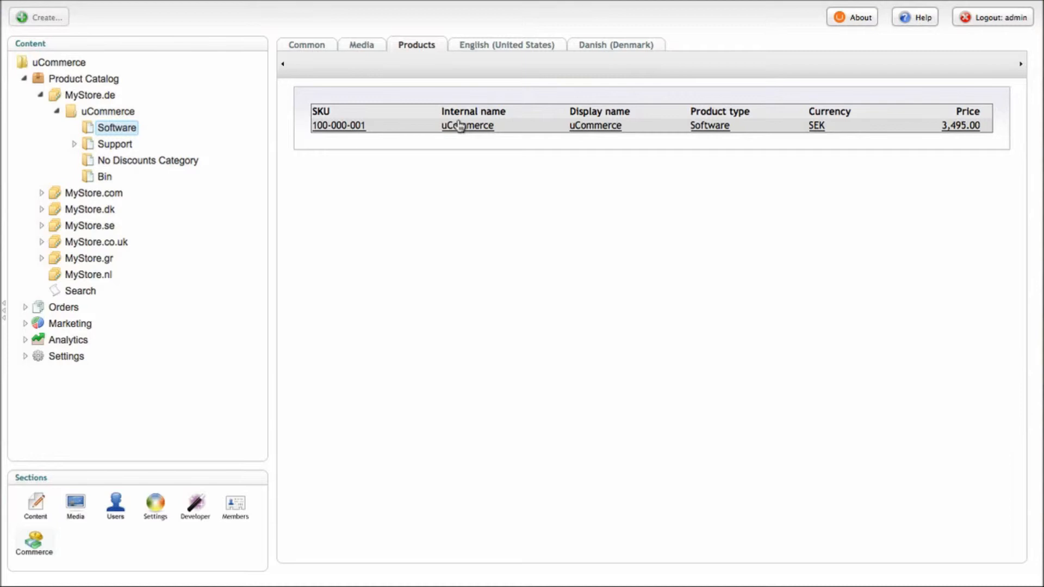
pyautogui.moveTo(373, 78)
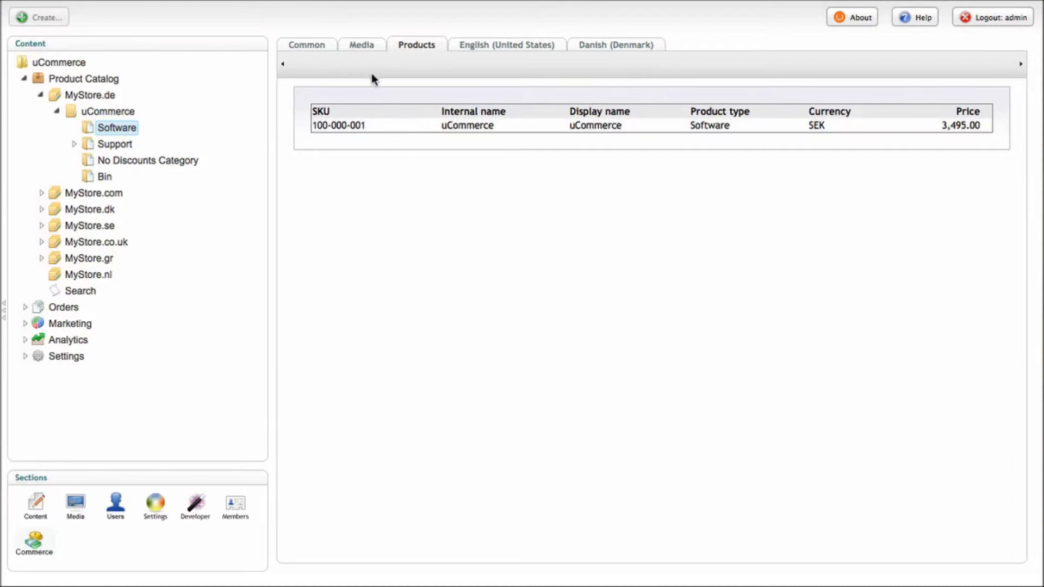
pyautogui.click(362, 44)
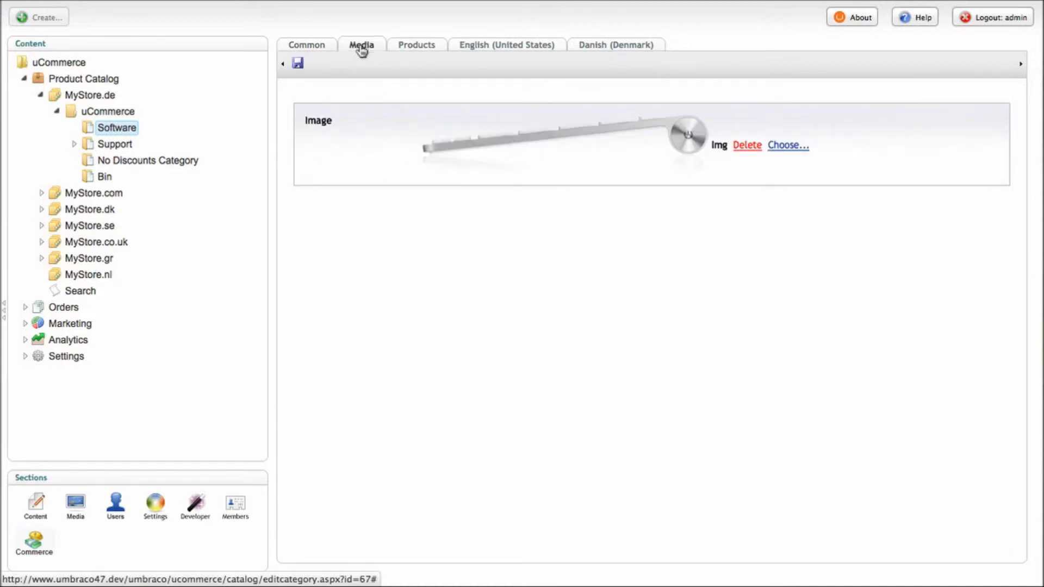
pyautogui.click(306, 45)
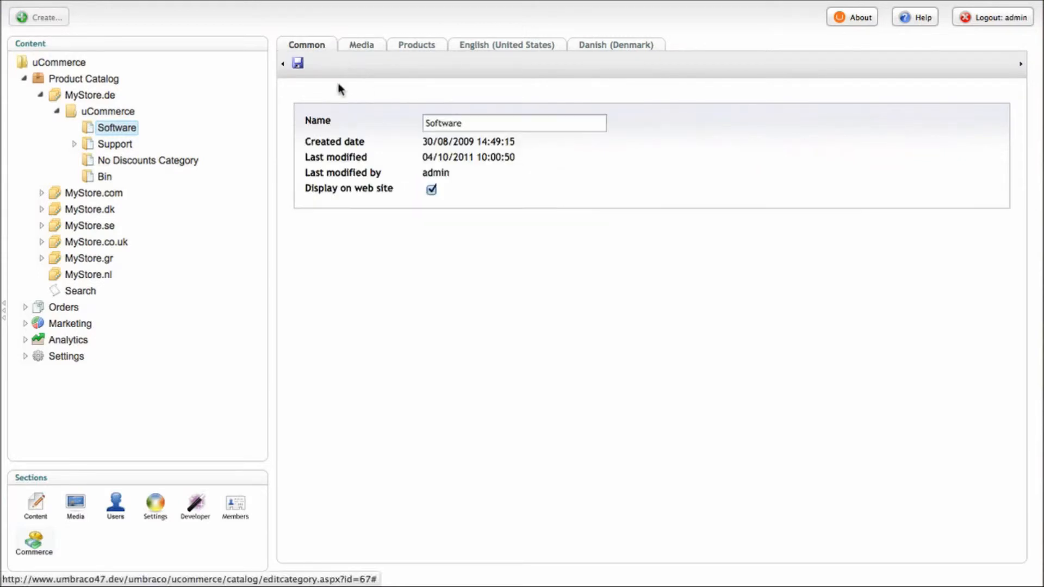
pyautogui.click(361, 45)
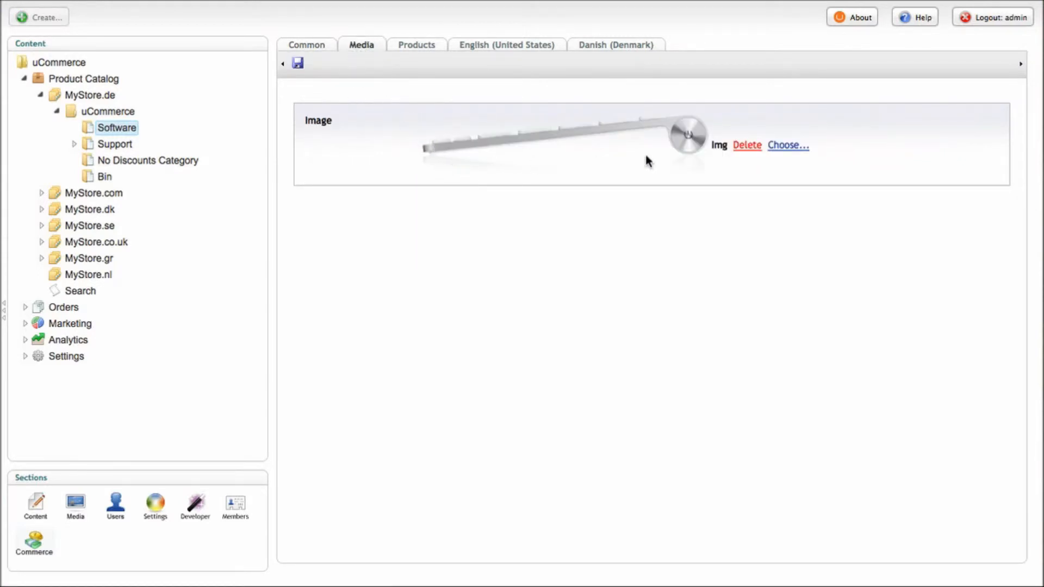
pyautogui.click(787, 145)
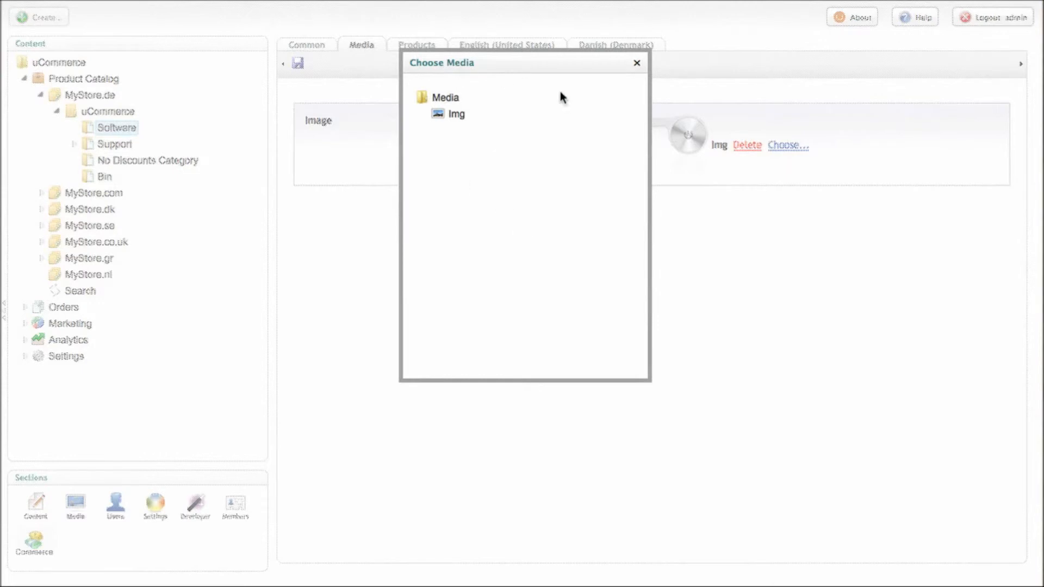
pyautogui.click(635, 63)
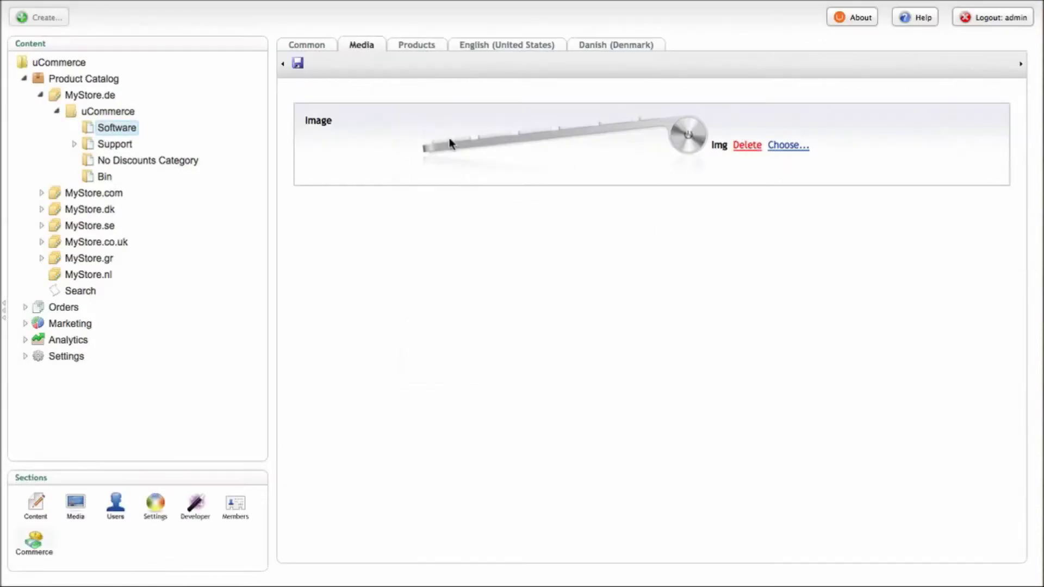
pyautogui.click(416, 45)
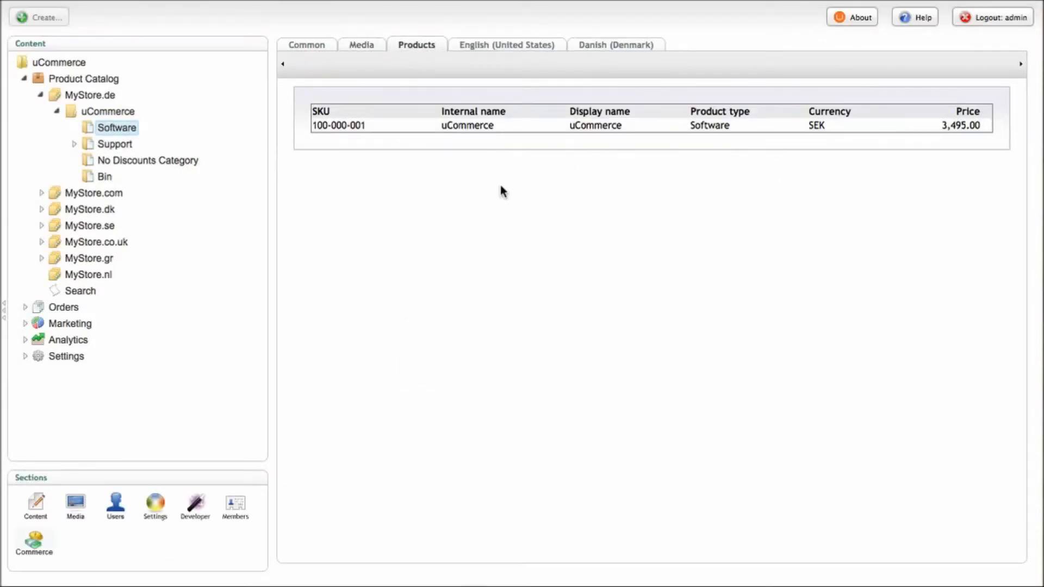
pyautogui.moveTo(615, 44)
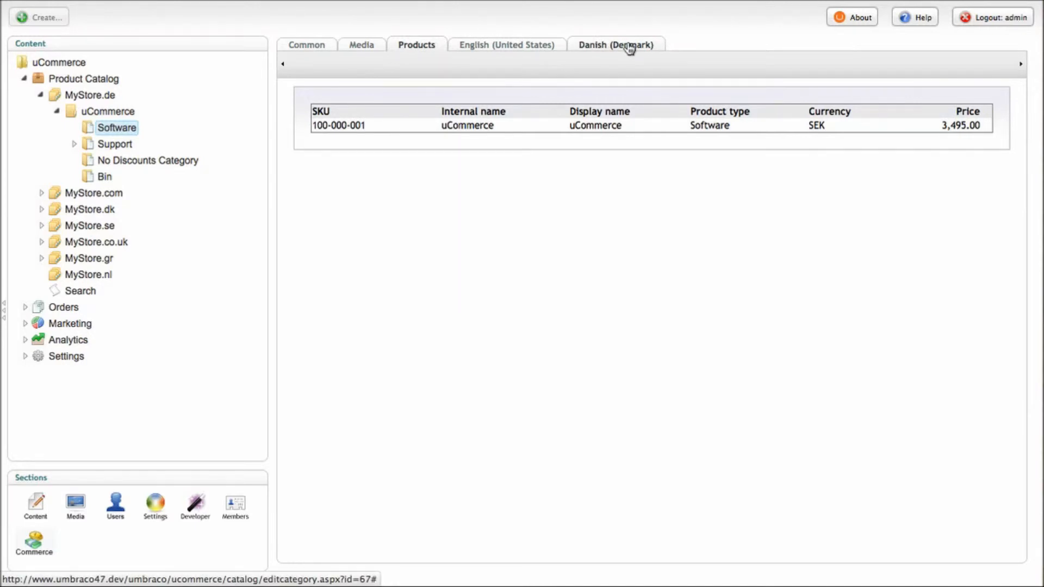
pyautogui.moveTo(472, 145)
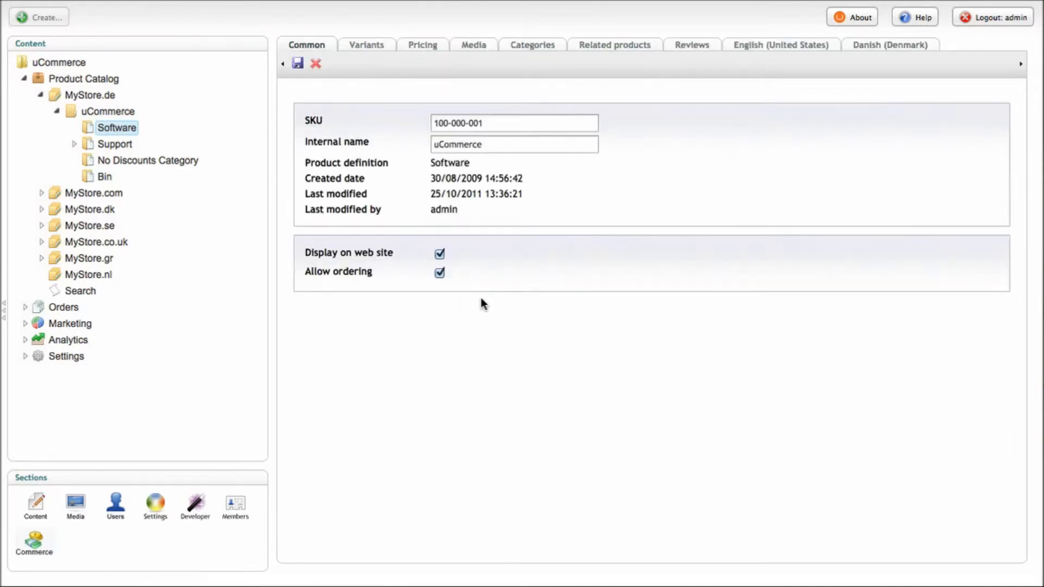
pyautogui.moveTo(818, 84)
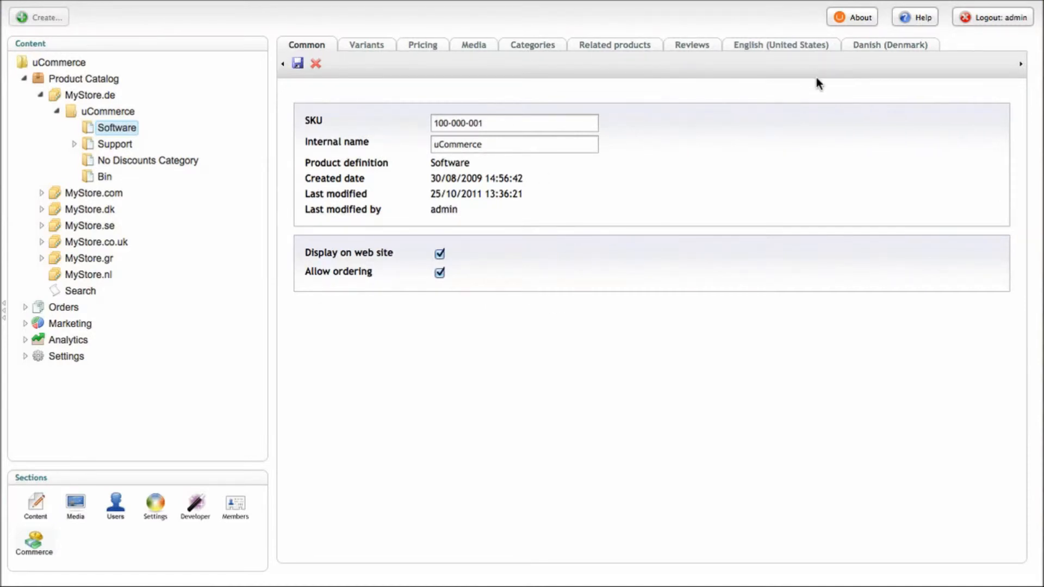
pyautogui.moveTo(778, 154)
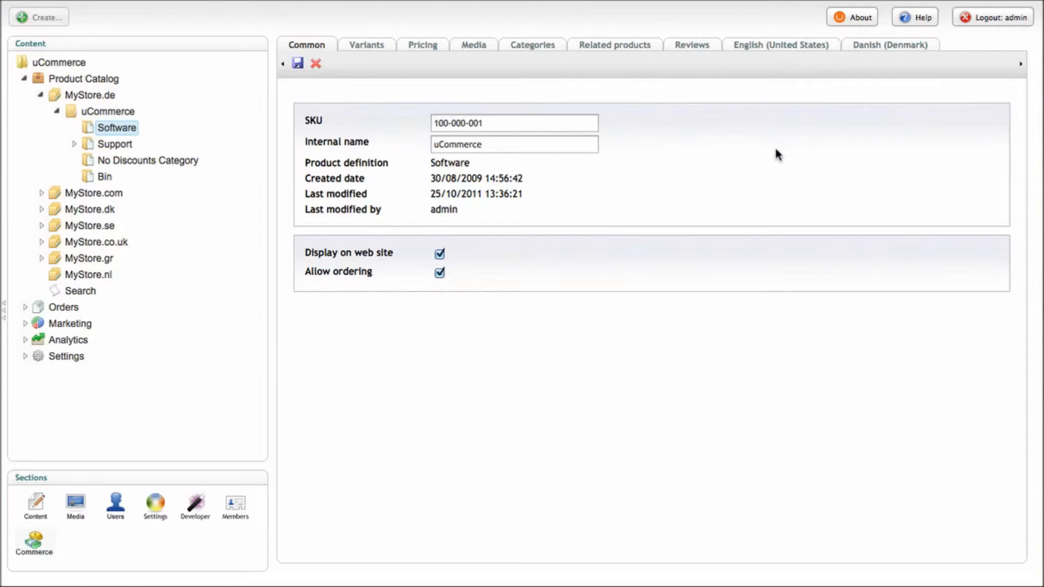
pyautogui.moveTo(699, 135)
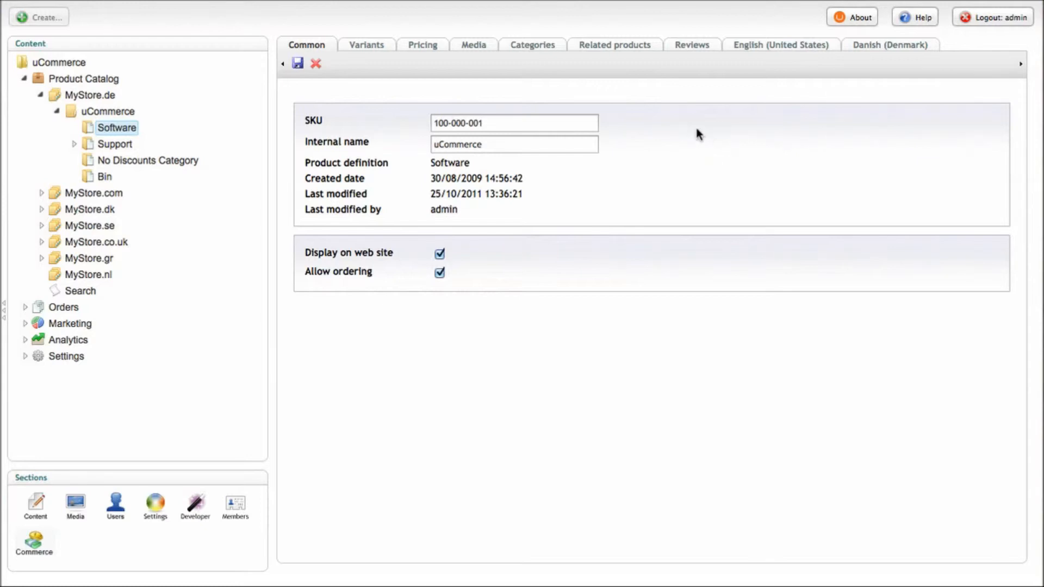
pyautogui.moveTo(551, 78)
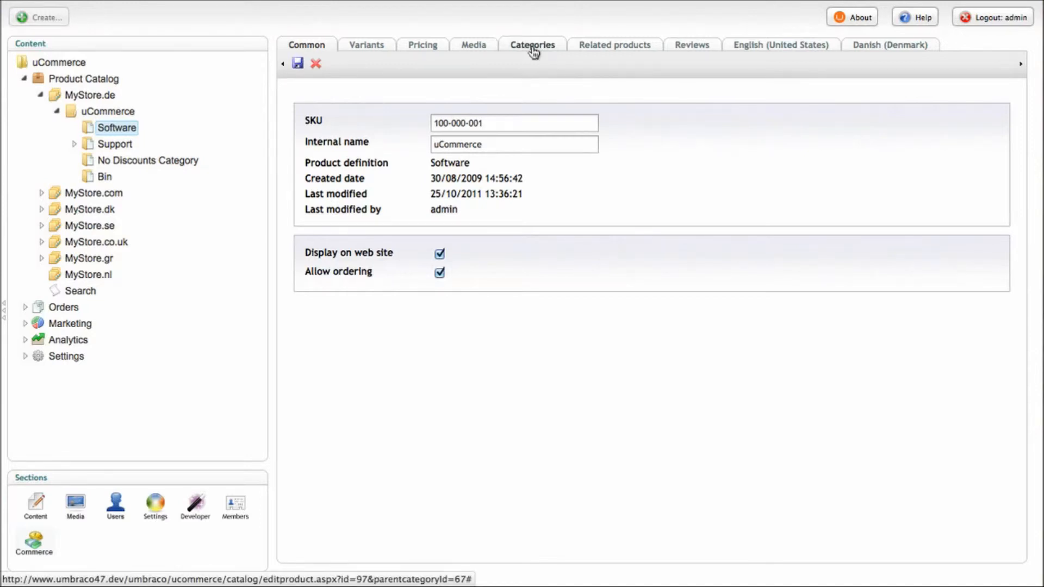
# Add the Software product to Category5 under MyStore.se's Catalo5, then return to general details
pyautogui.click(532, 44)
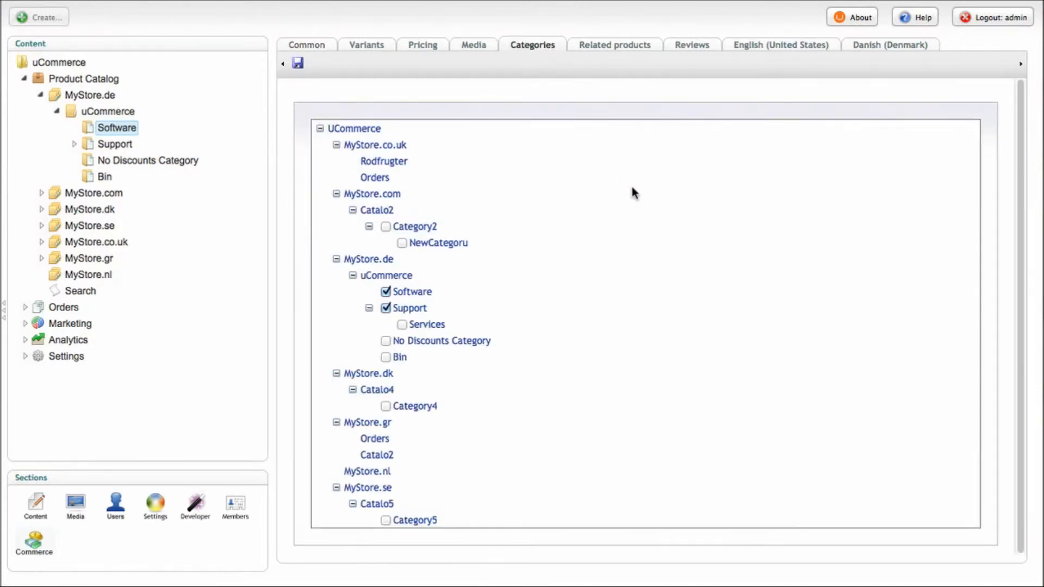
pyautogui.moveTo(639, 195)
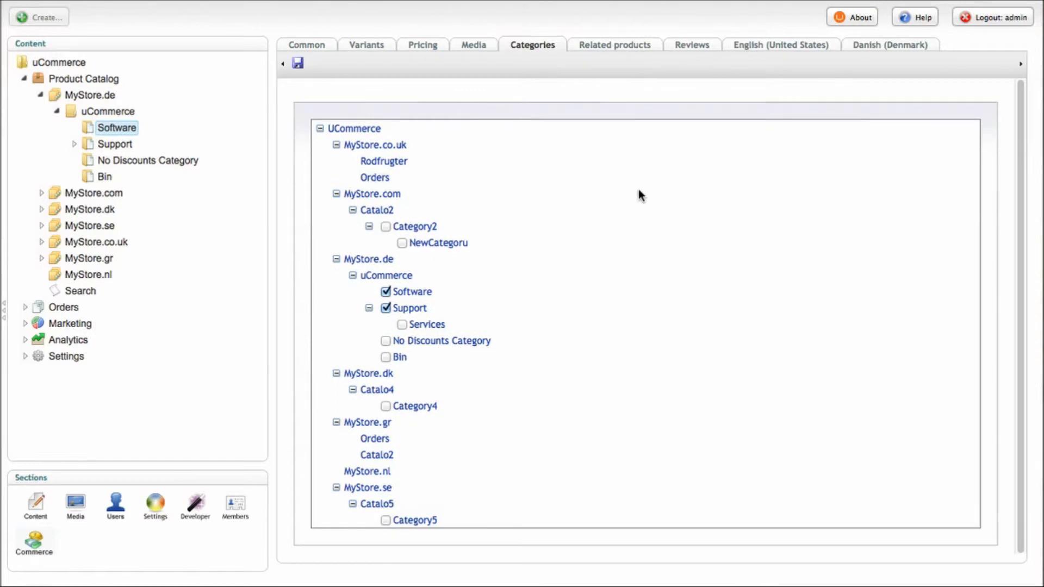
pyautogui.moveTo(489, 303)
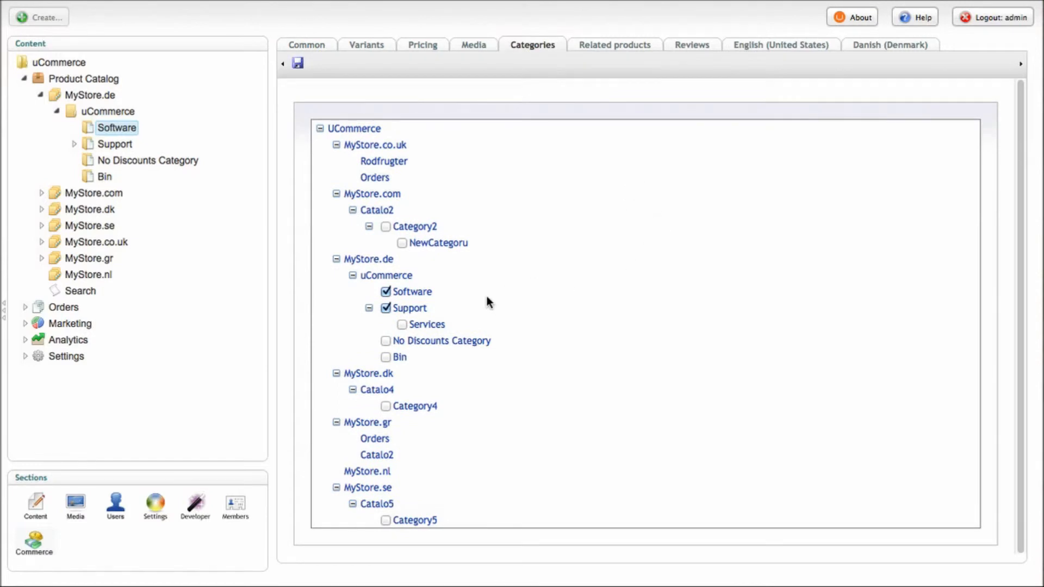
pyautogui.moveTo(412, 291)
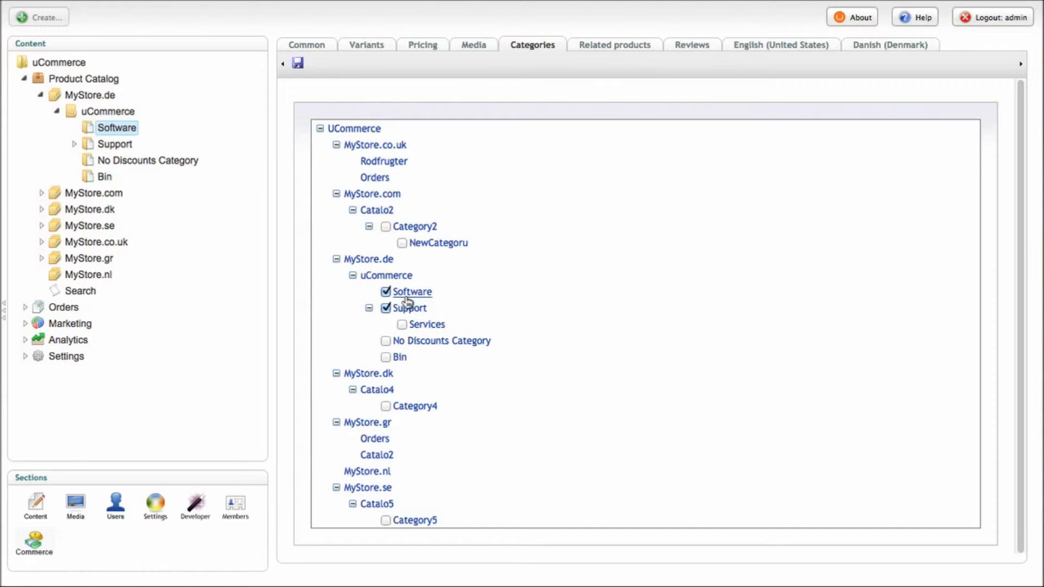
pyautogui.moveTo(385, 276)
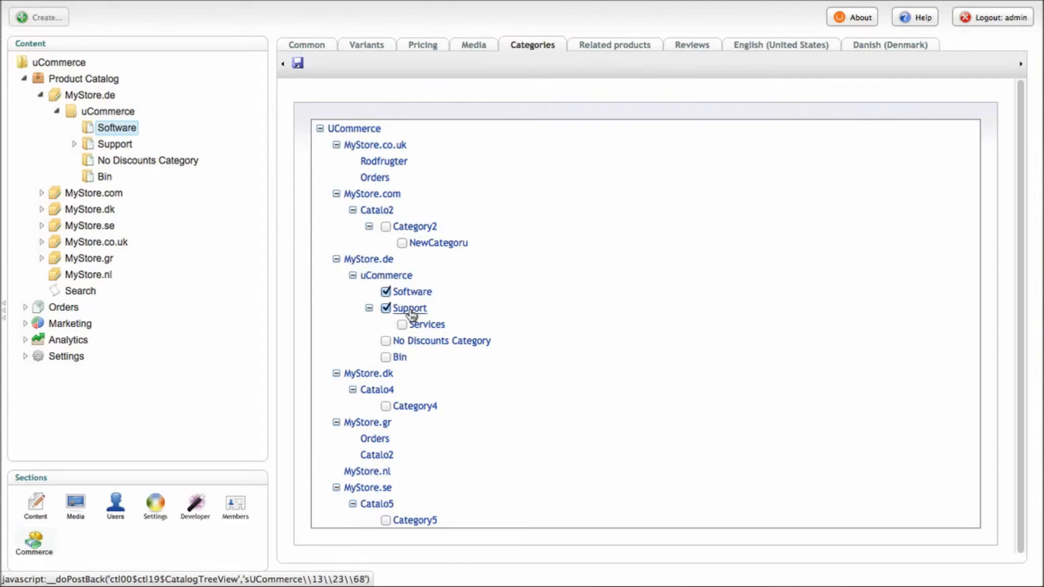
pyautogui.moveTo(570, 278)
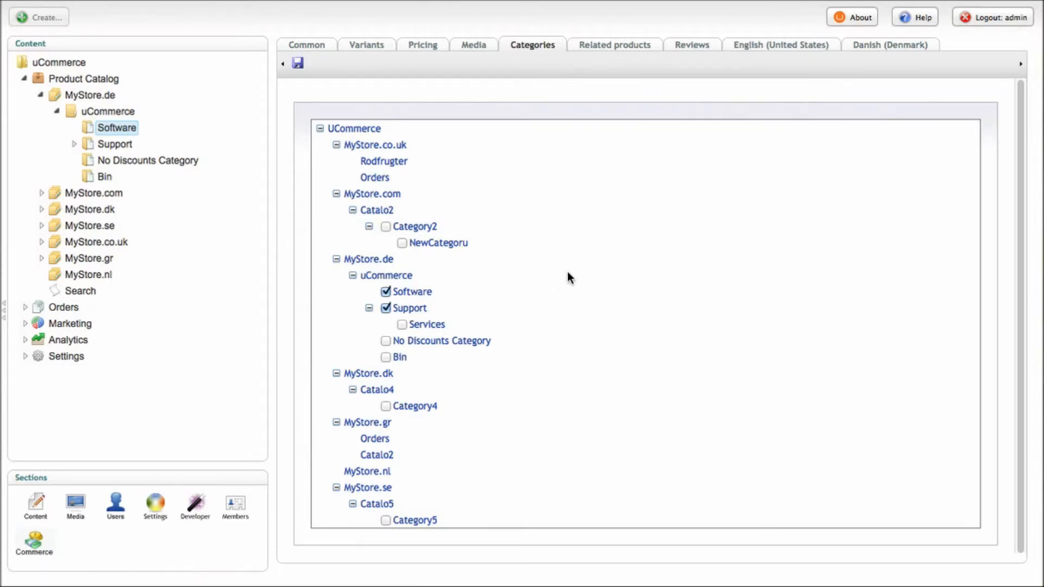
pyautogui.click(385, 520)
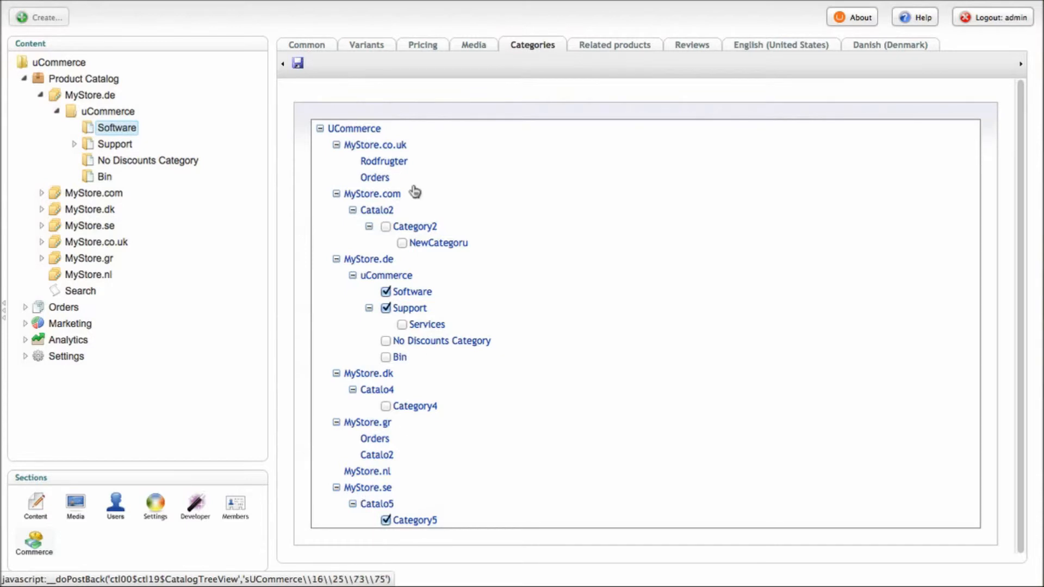
pyautogui.click(305, 45)
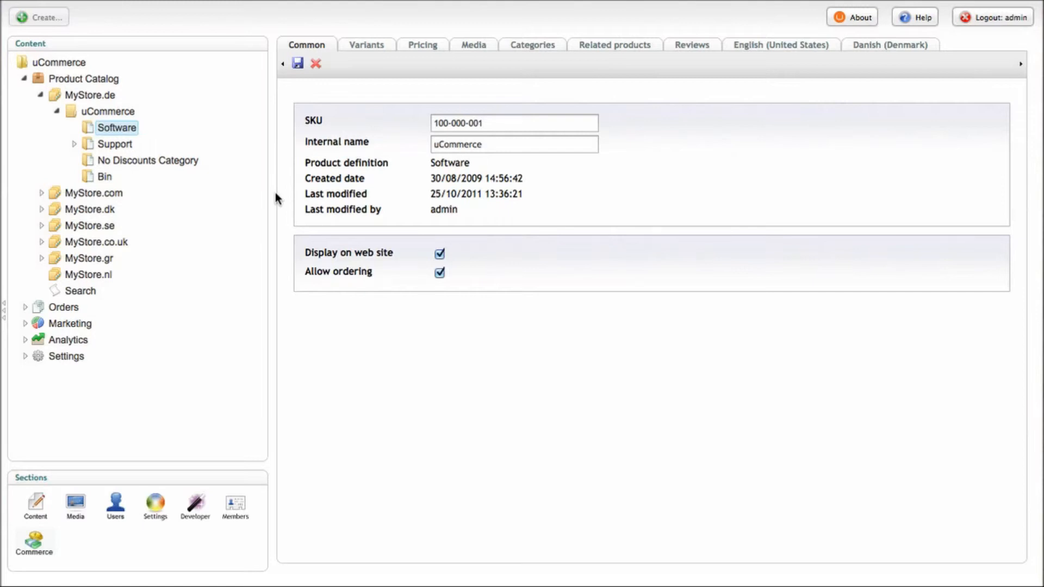
pyautogui.moveTo(307, 133)
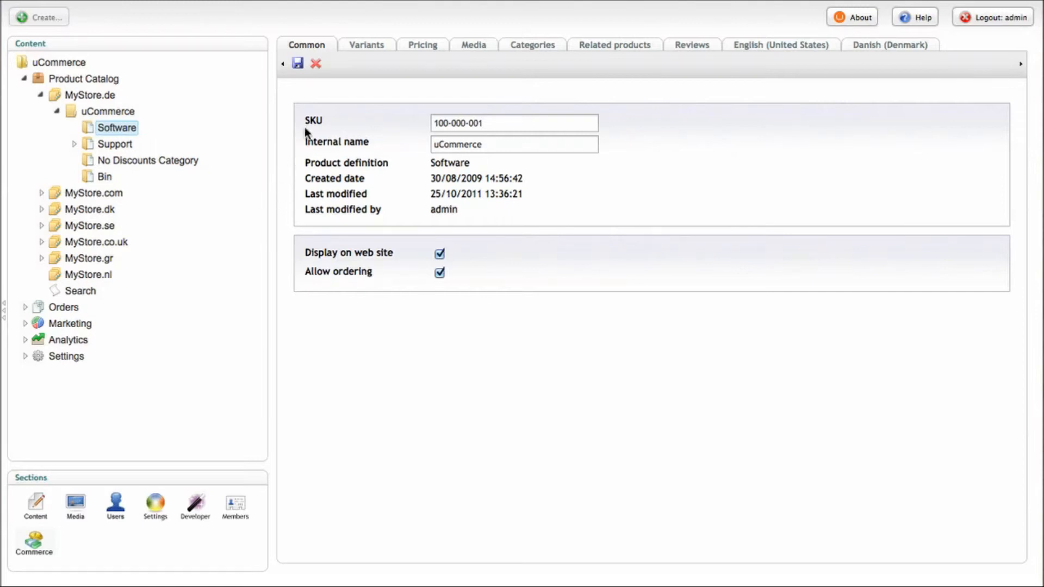
pyautogui.moveTo(397, 162)
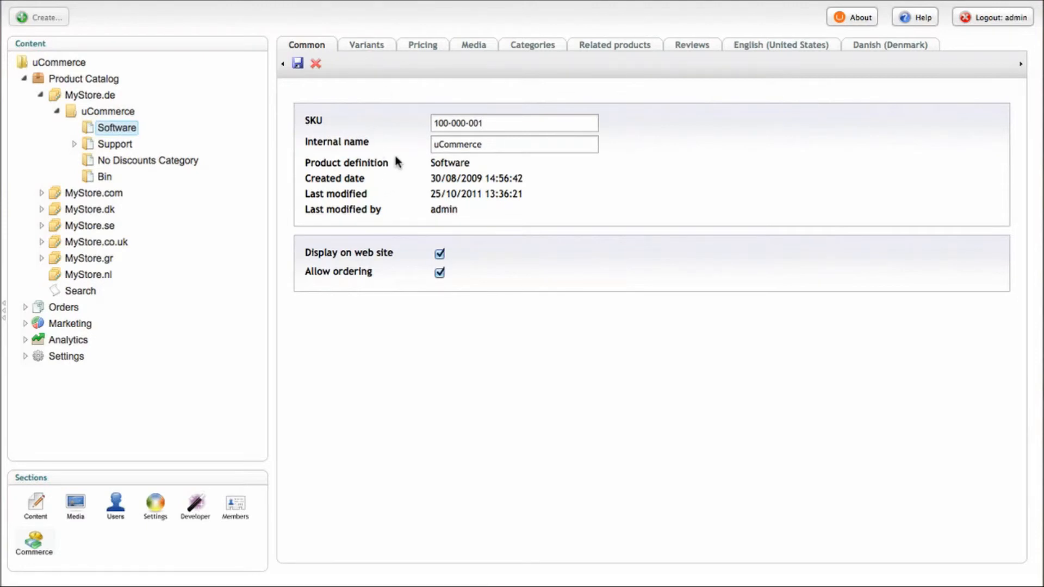
pyautogui.moveTo(435, 175)
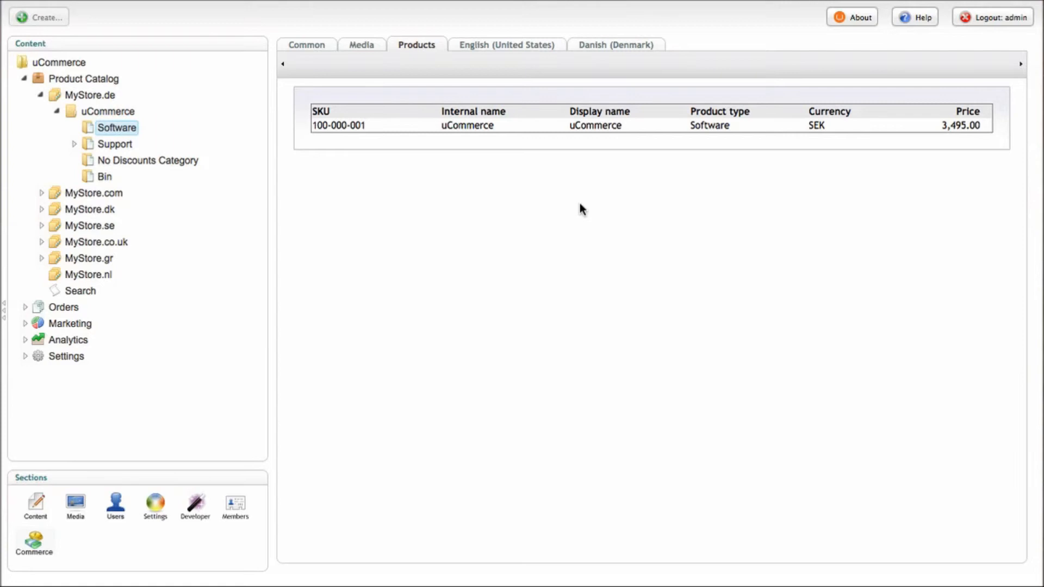
pyautogui.moveTo(626, 175)
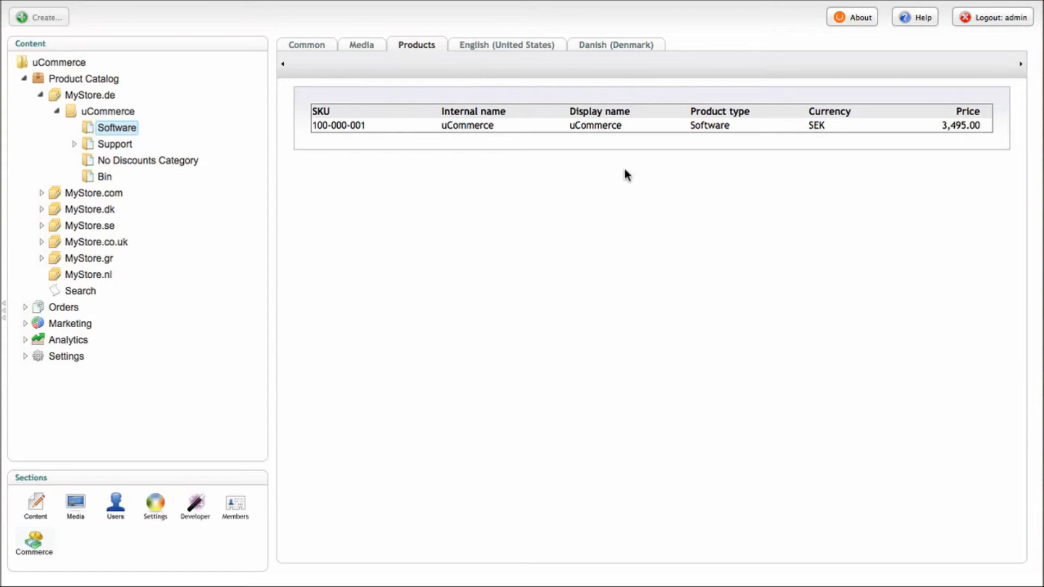
pyautogui.moveTo(131, 342)
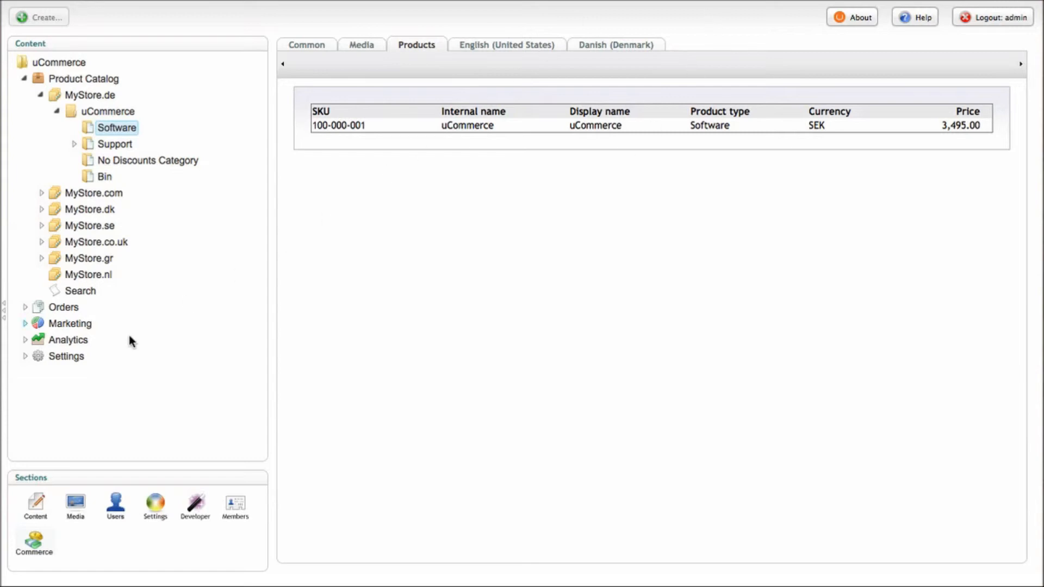
pyautogui.moveTo(28, 368)
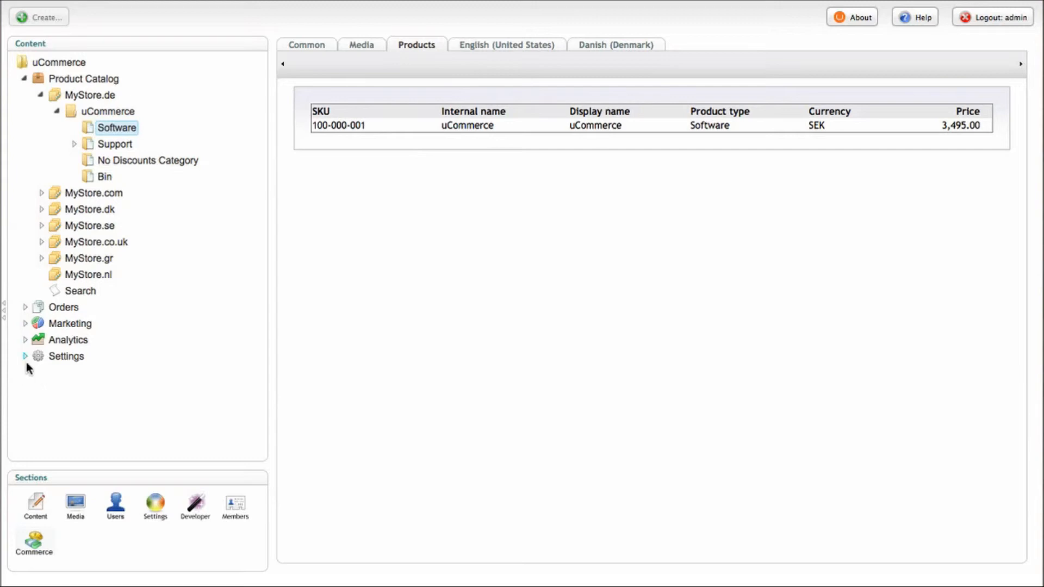
# Open NewCate1's prop21 property and change its data type from Size to RichText
pyautogui.click(23, 78)
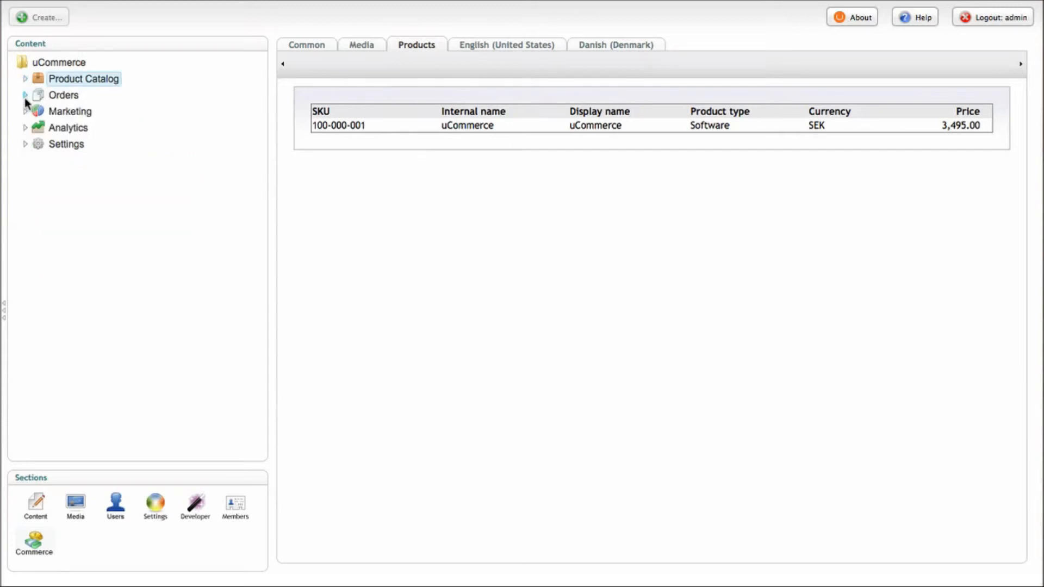
pyautogui.click(25, 144)
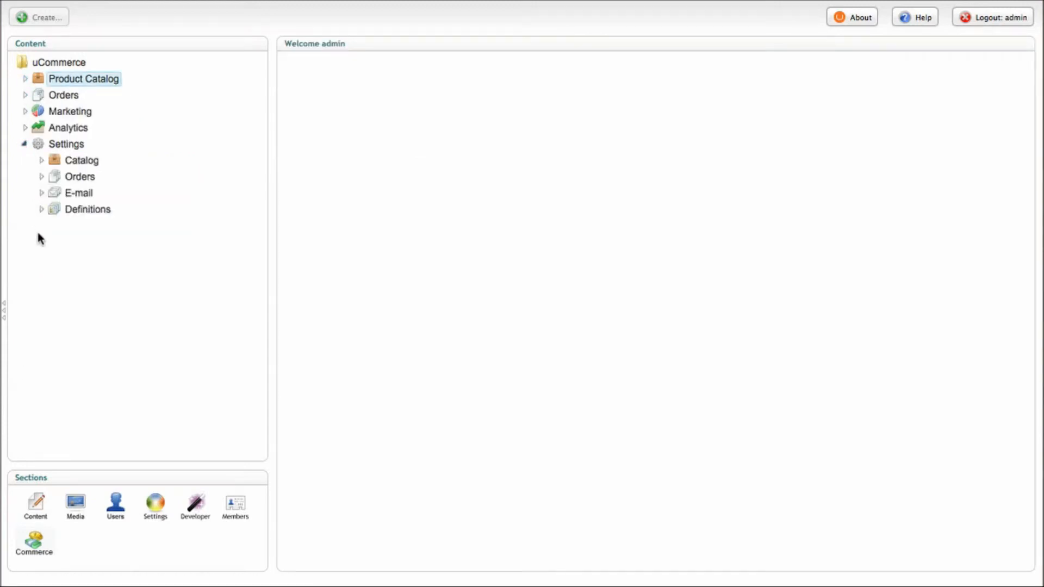
pyautogui.click(42, 209)
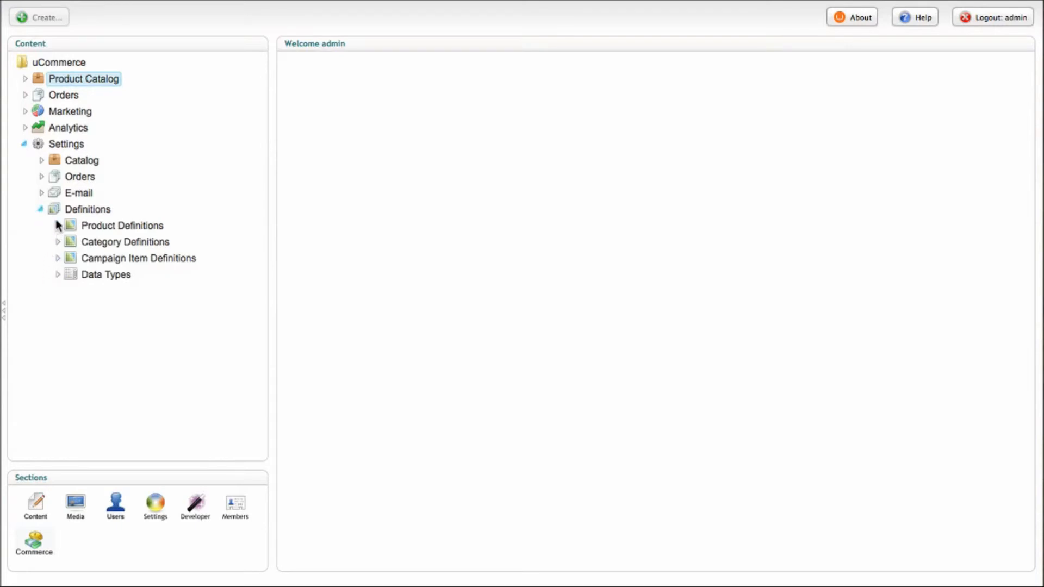
pyautogui.click(58, 241)
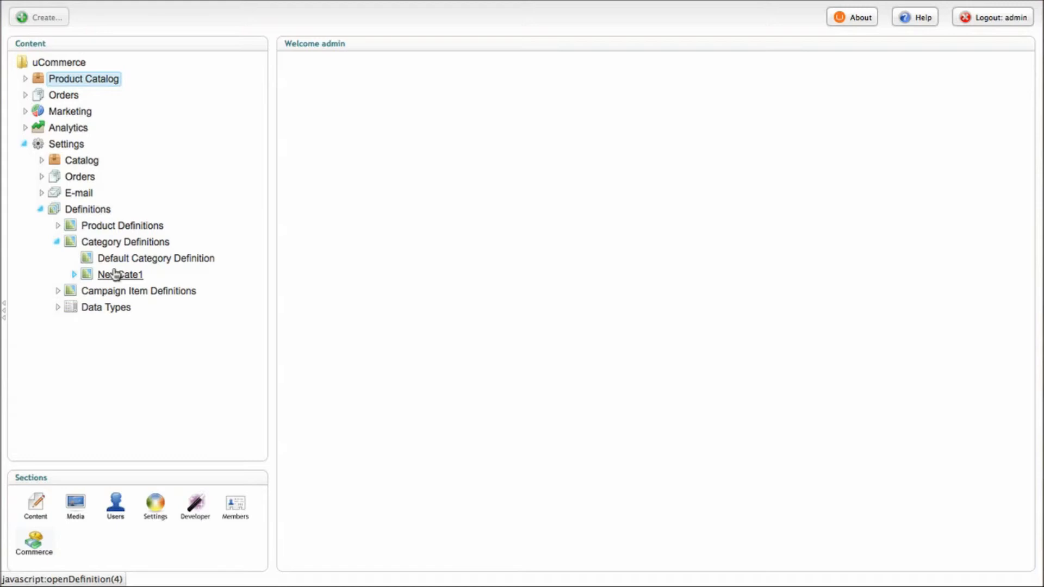
pyautogui.moveTo(80, 280)
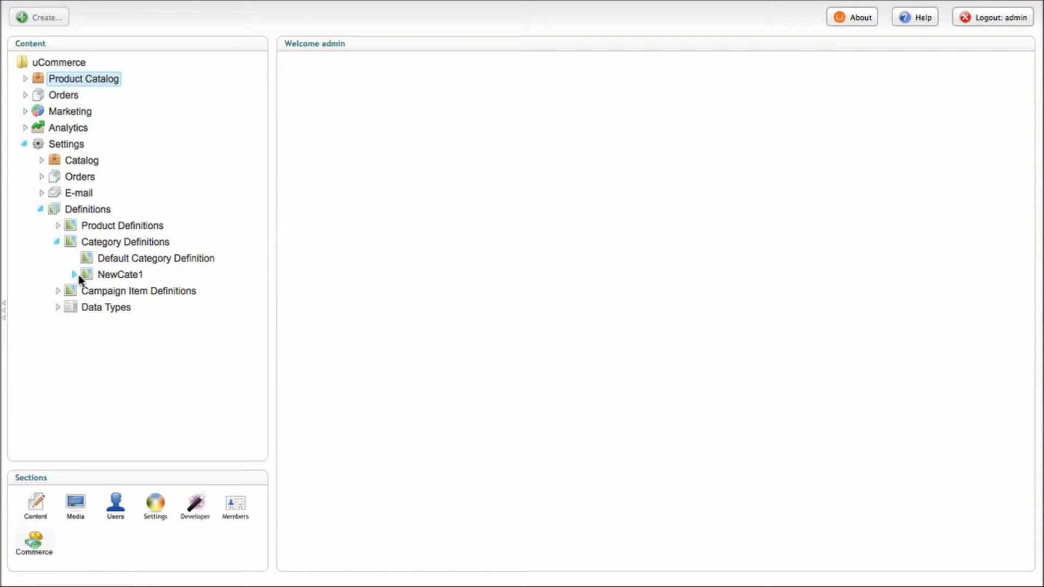
pyautogui.click(75, 274)
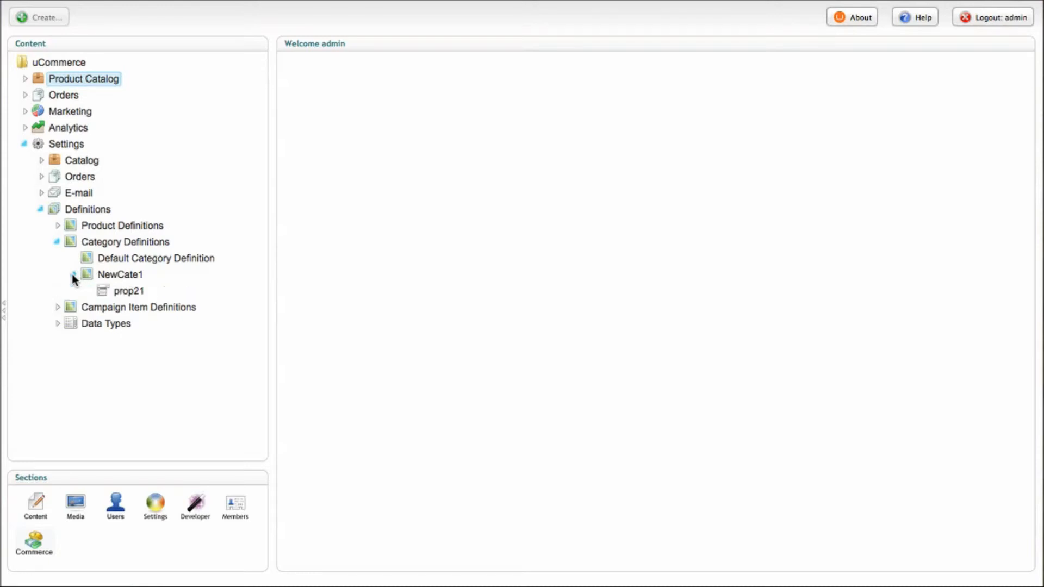
pyautogui.click(128, 291)
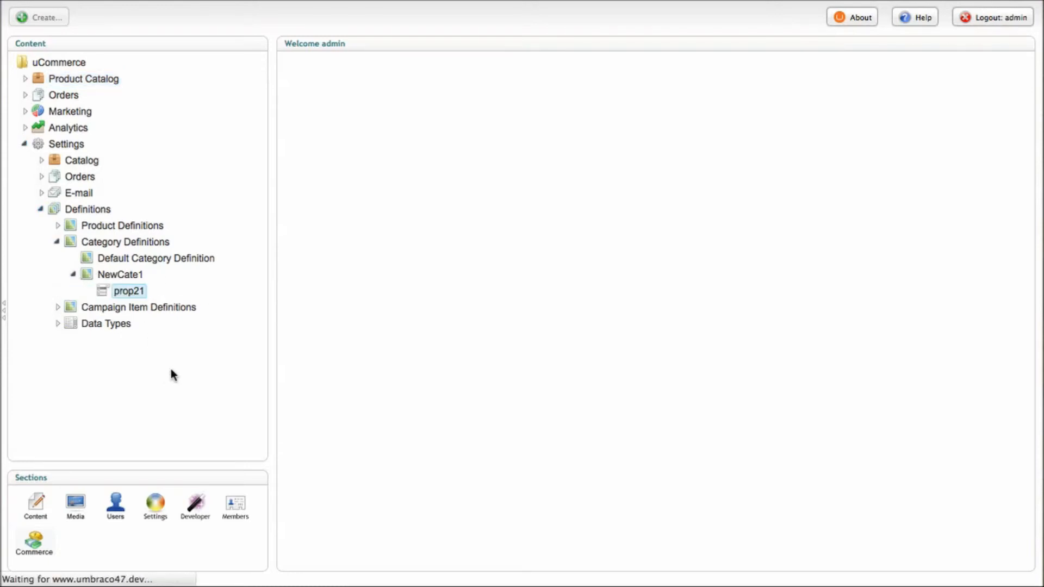
pyautogui.click(129, 290)
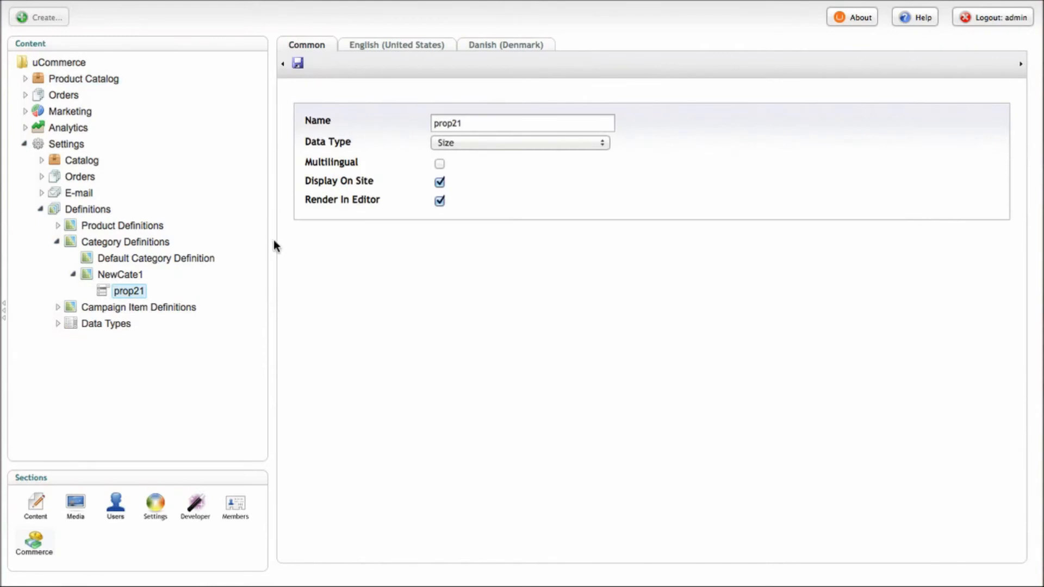
pyautogui.moveTo(453, 147)
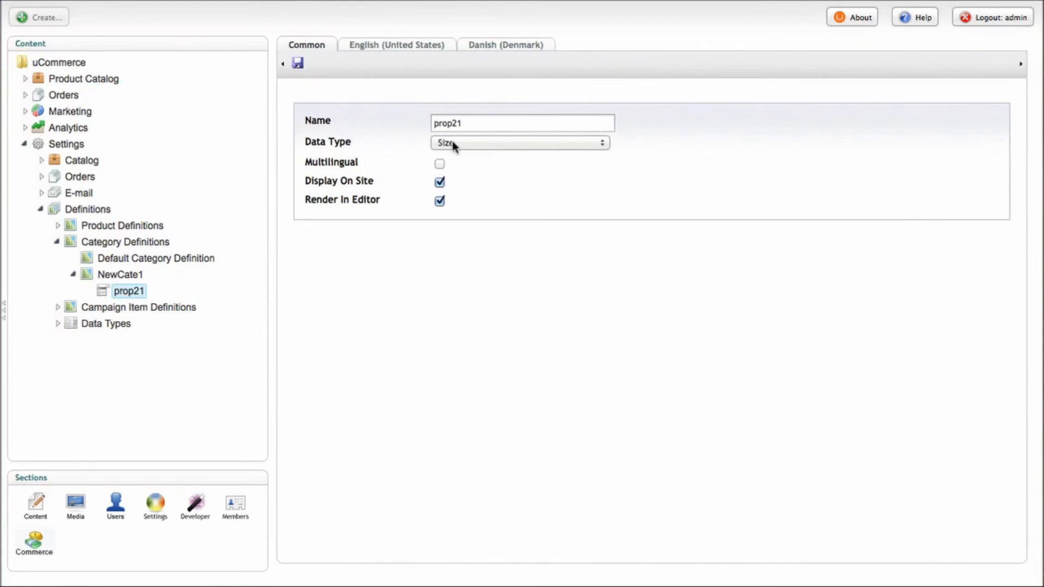
pyautogui.click(520, 142)
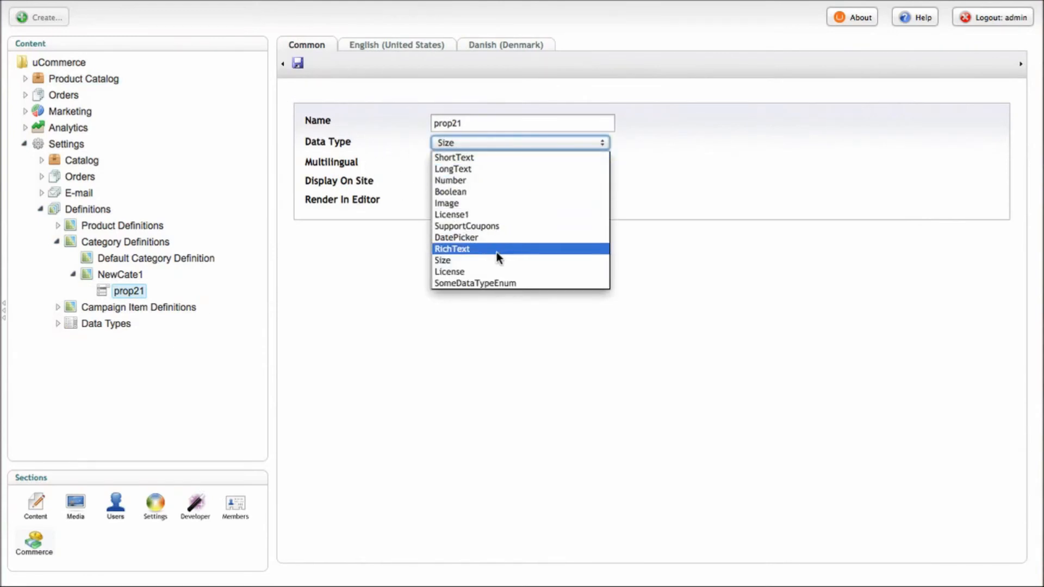
pyautogui.moveTo(505, 217)
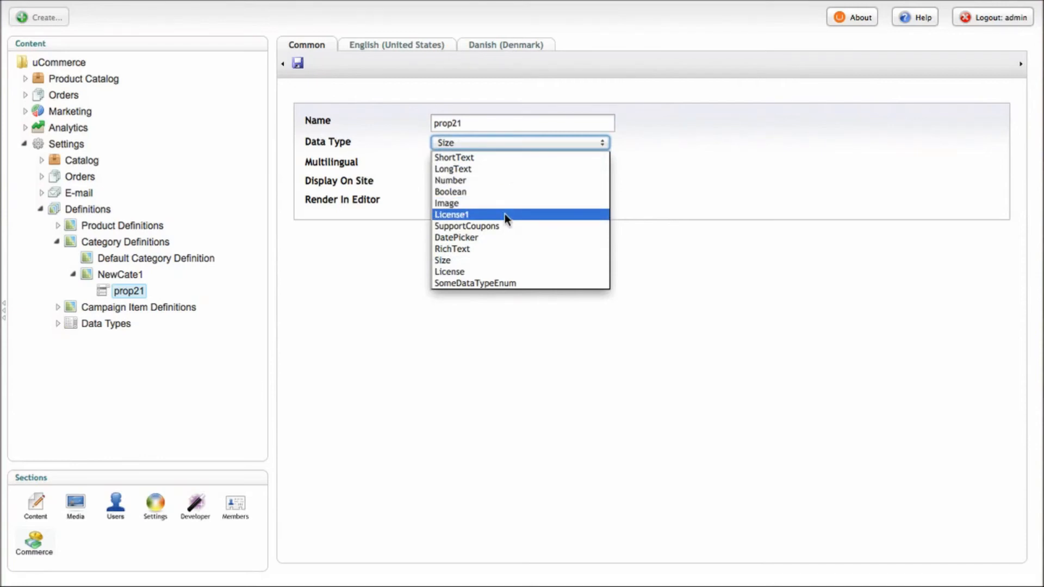
pyautogui.click(451, 249)
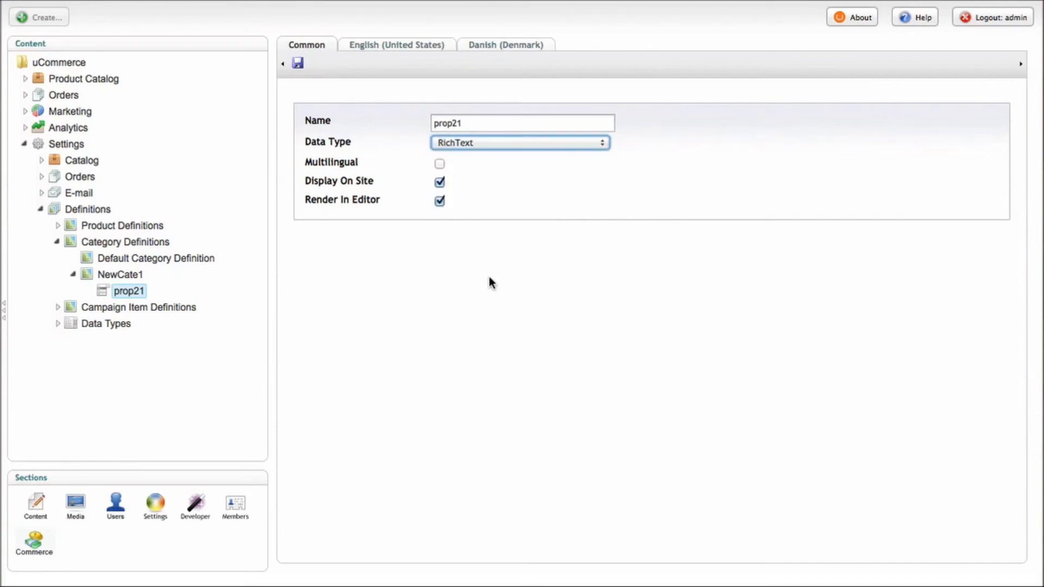
pyautogui.moveTo(510, 204)
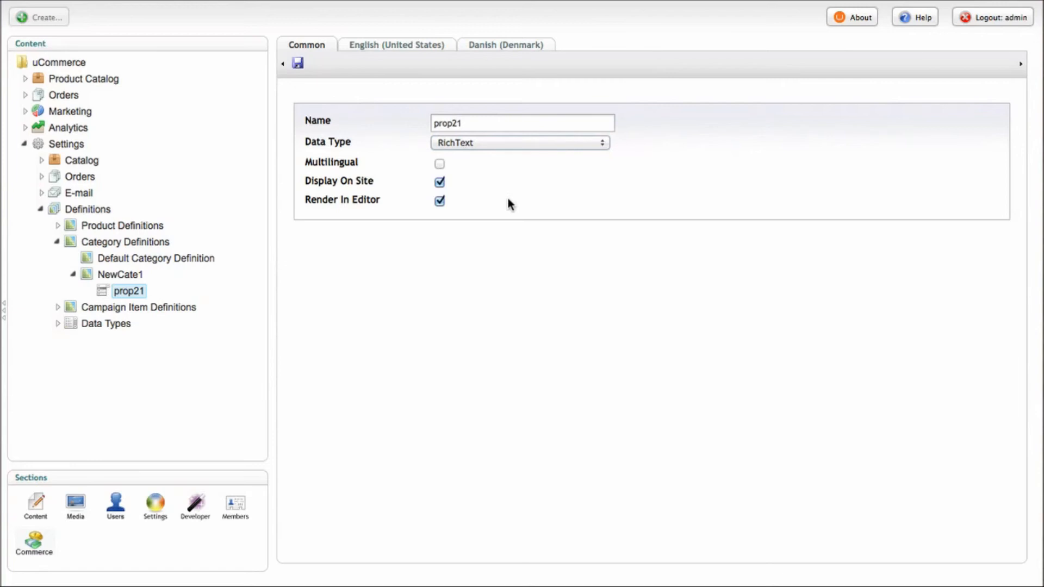
pyautogui.moveTo(322, 166)
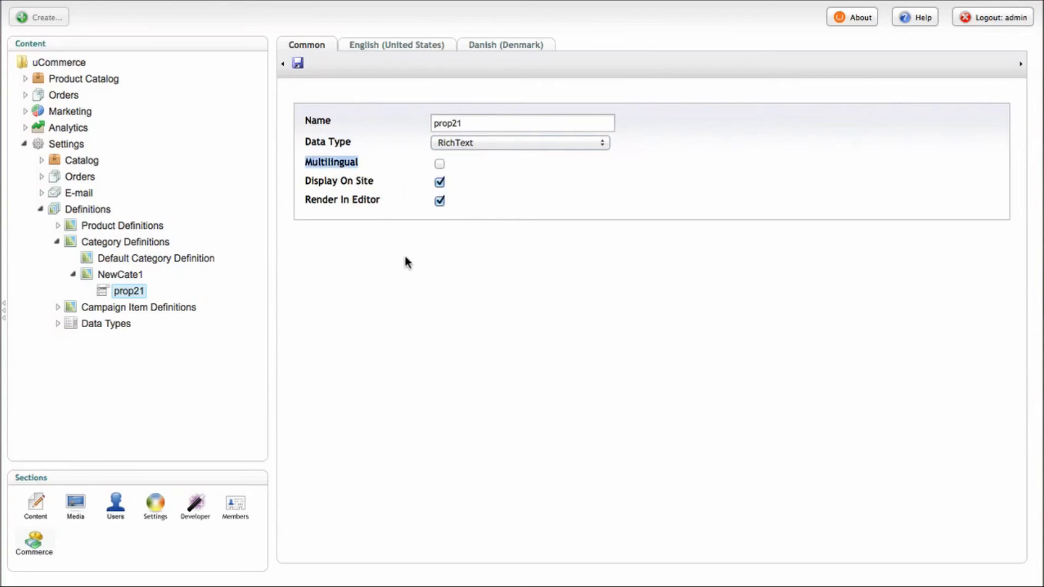
pyautogui.moveTo(413, 257)
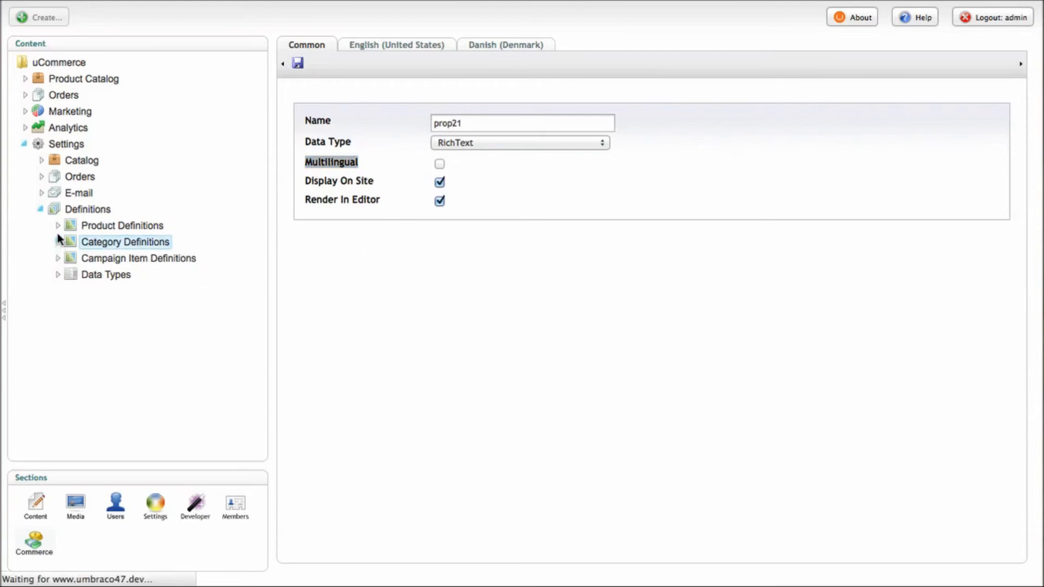
# Expand the Software, Support and Service product definitions to view their fields, then collapse them
pyautogui.click(122, 225)
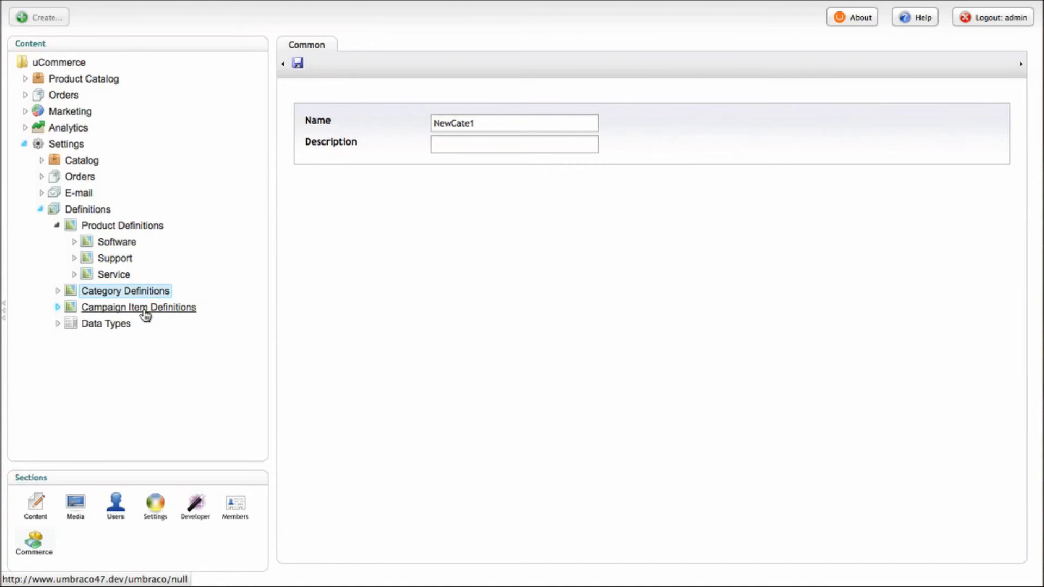
pyautogui.moveTo(115, 258)
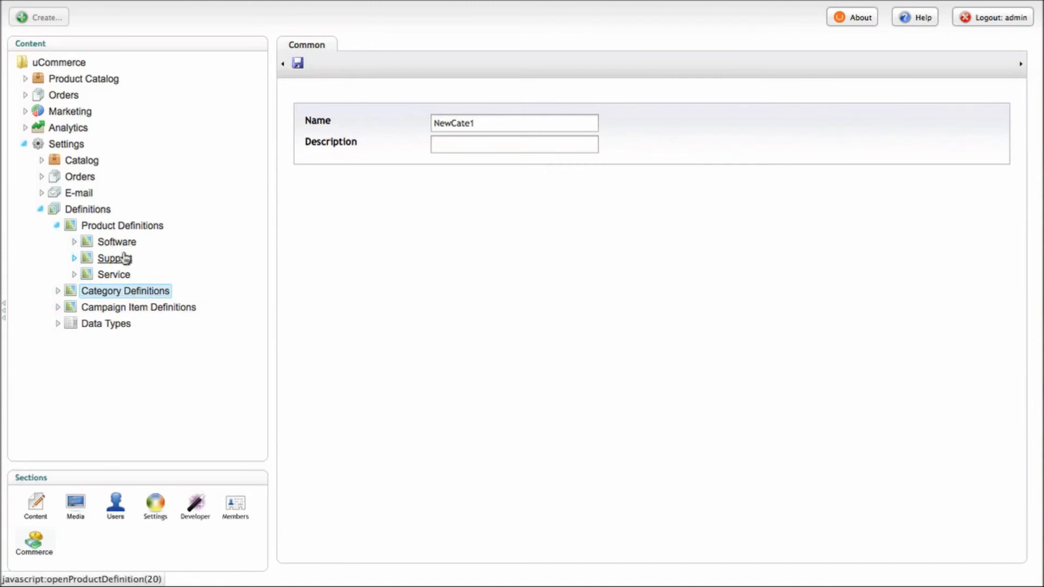
pyautogui.moveTo(208, 287)
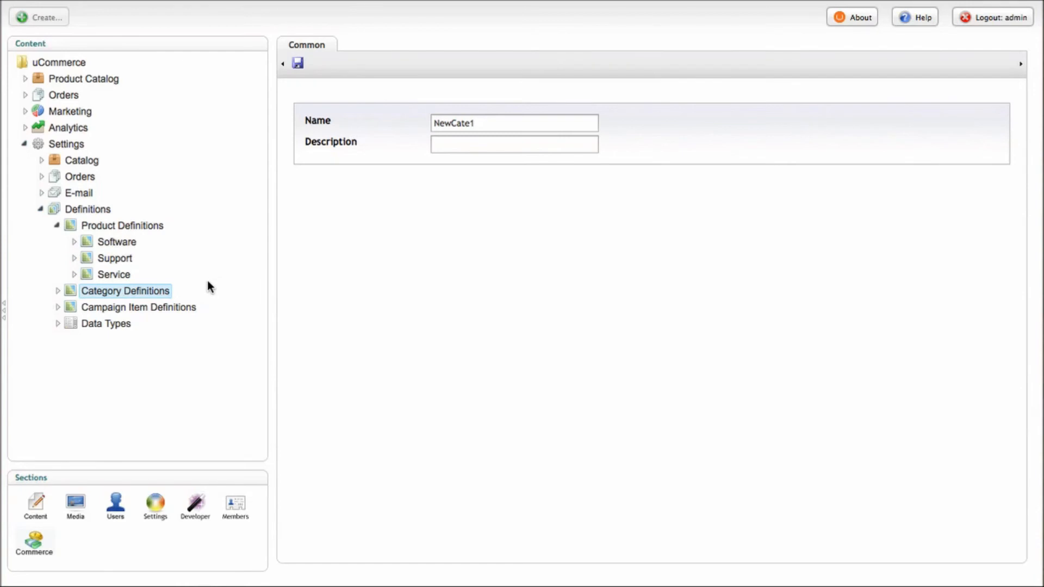
pyautogui.click(74, 241)
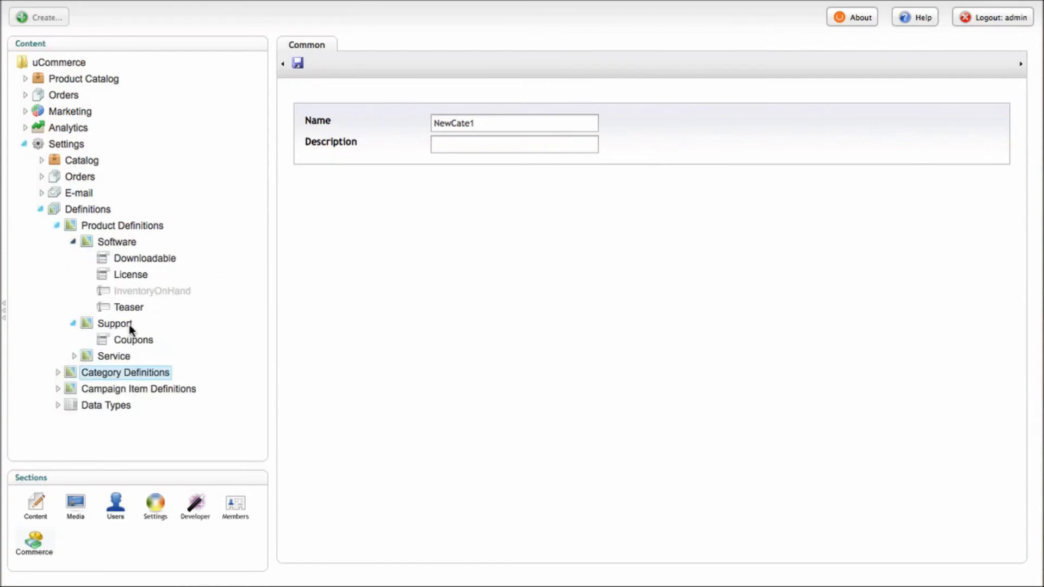
pyautogui.click(75, 356)
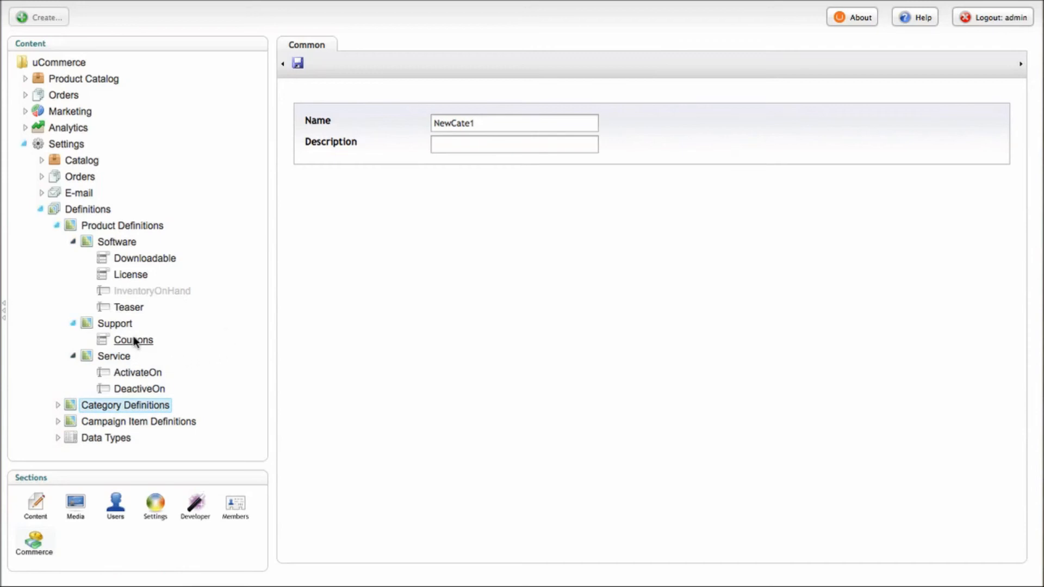
pyautogui.moveTo(133, 287)
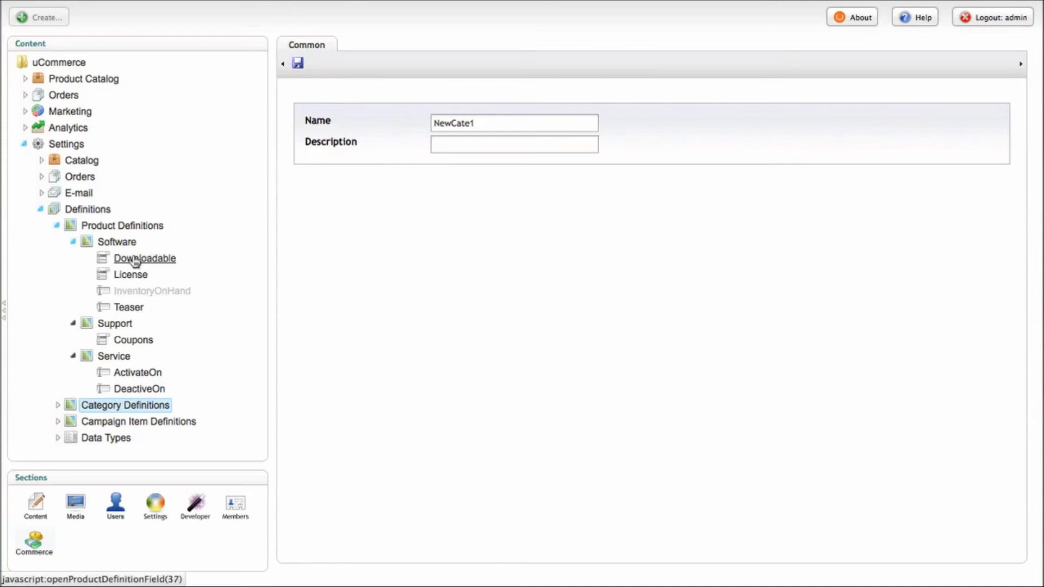
pyautogui.moveTo(133, 339)
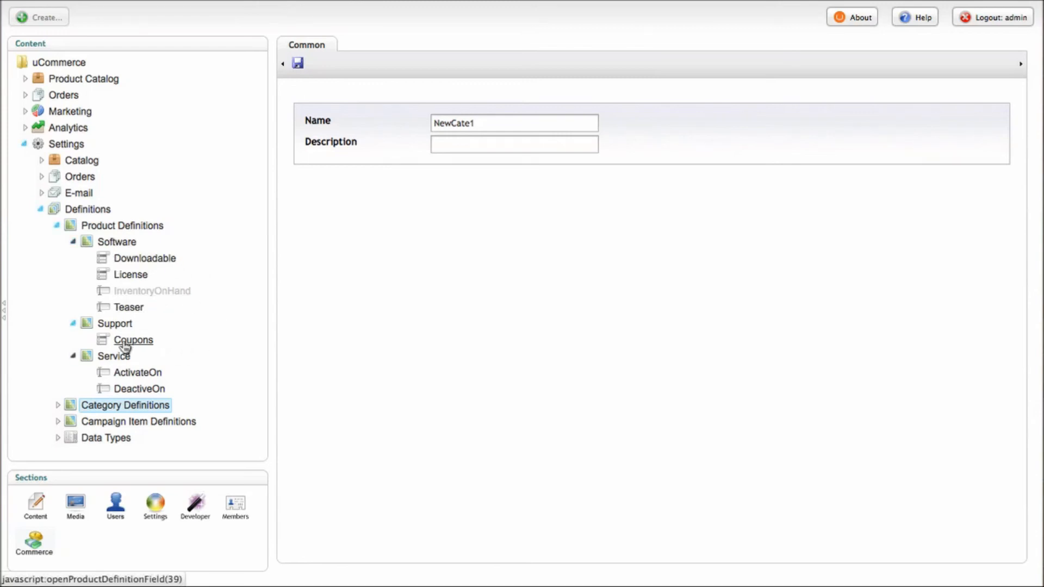
pyautogui.moveTo(106, 378)
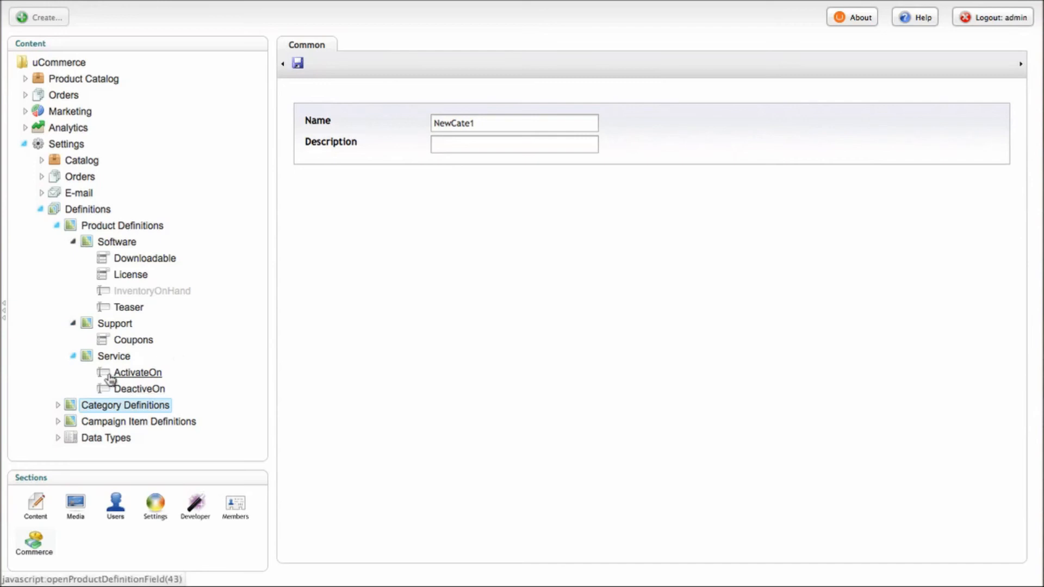
pyautogui.moveTo(78, 343)
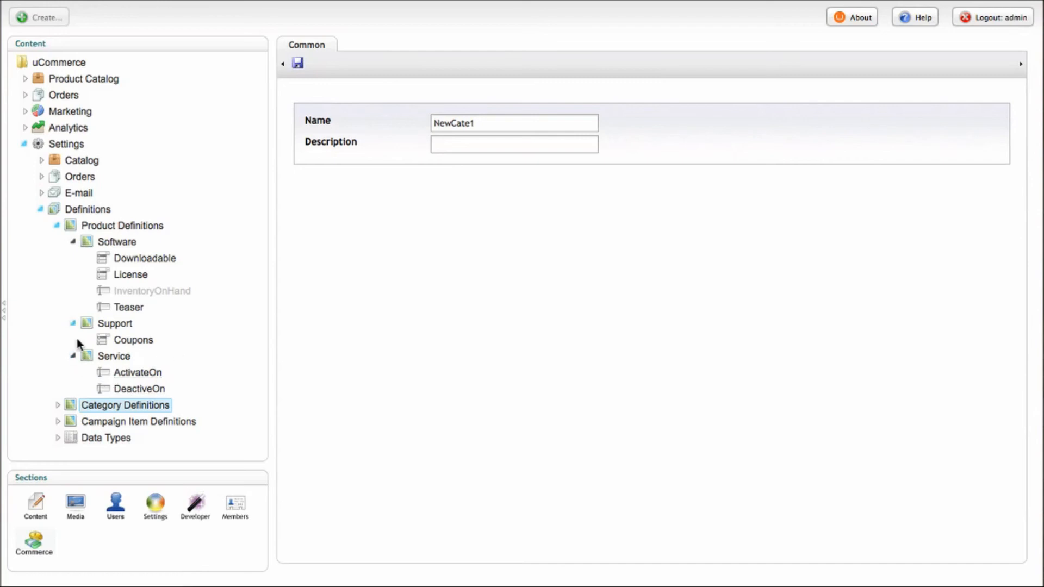
pyautogui.click(75, 241)
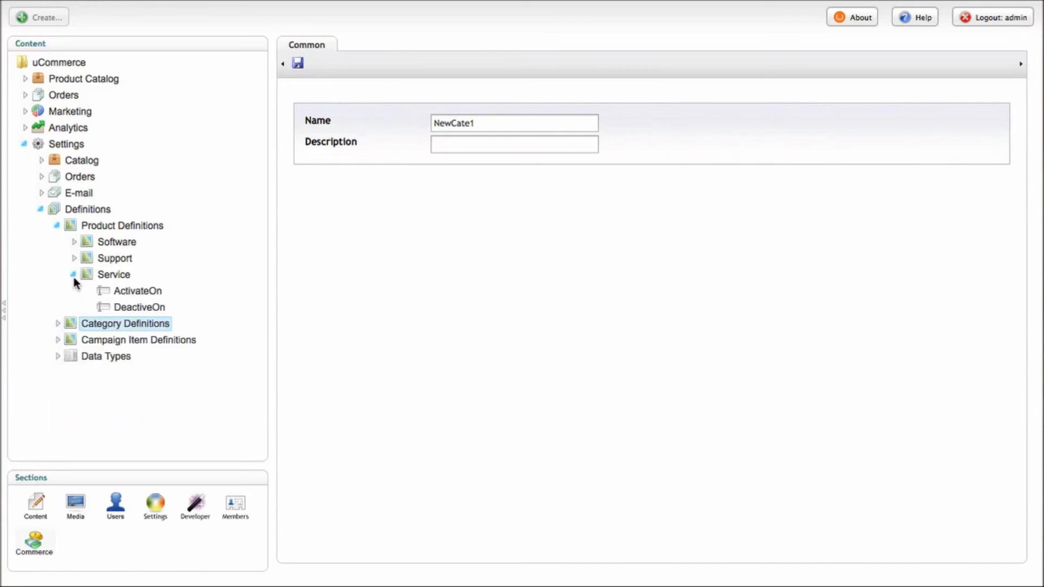
pyautogui.click(73, 274)
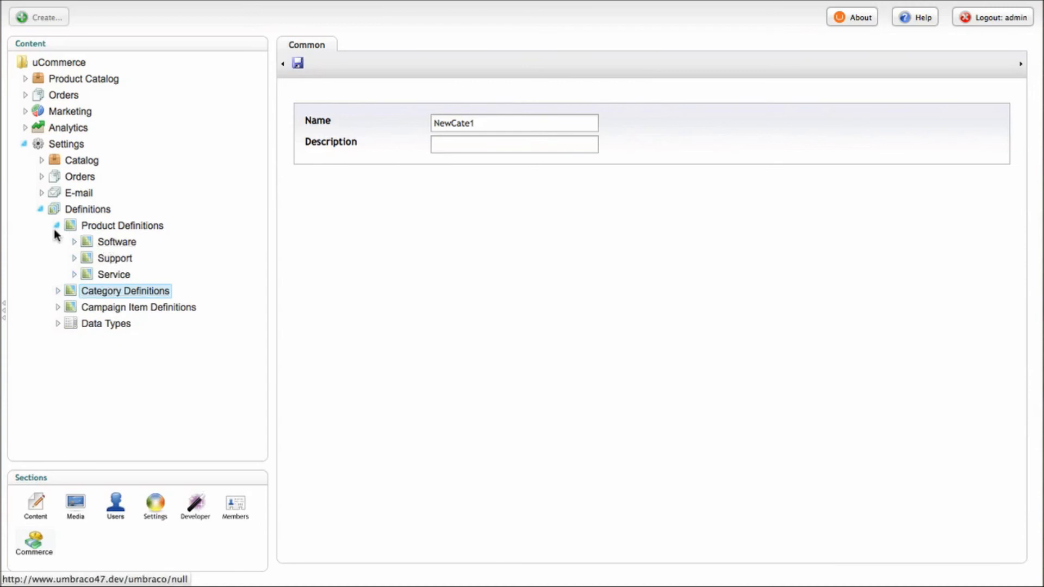
# Open the uCommerce product under Software and view its Developer1, Evaluation1 and Go-Live1 variants
pyautogui.click(24, 77)
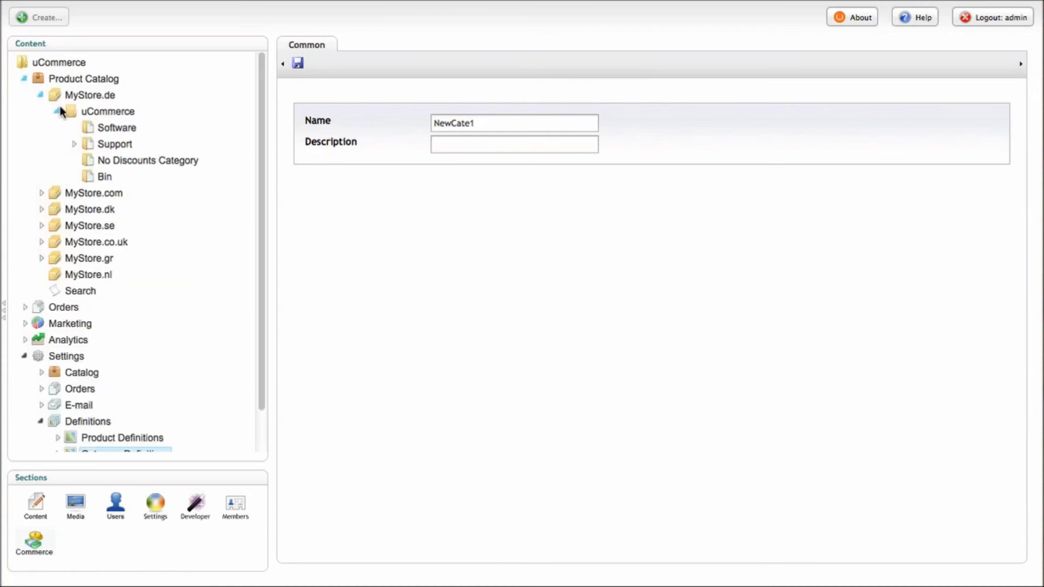
pyautogui.click(116, 127)
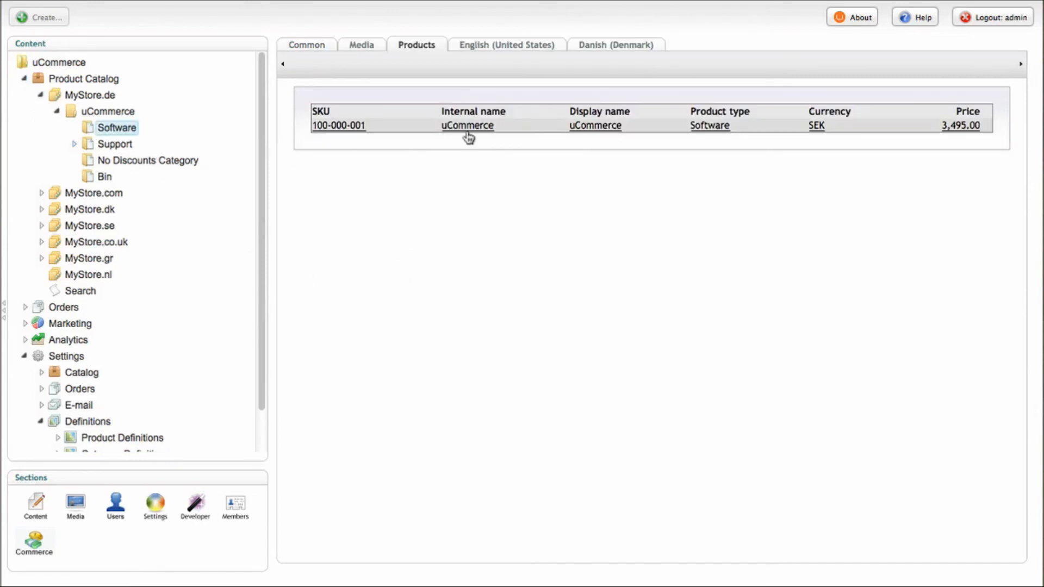
pyautogui.click(467, 125)
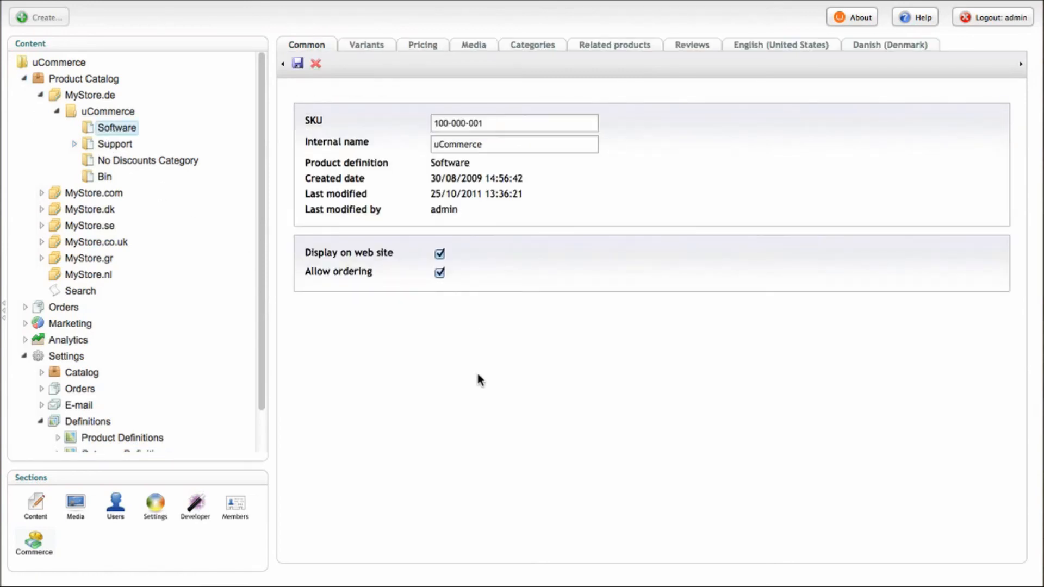
pyautogui.click(366, 44)
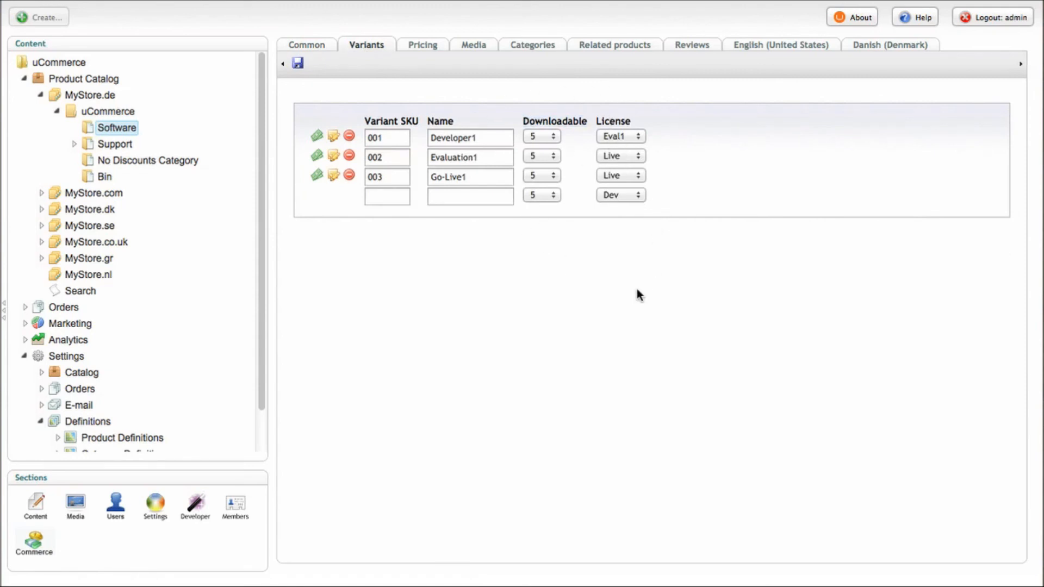
pyautogui.moveTo(561, 275)
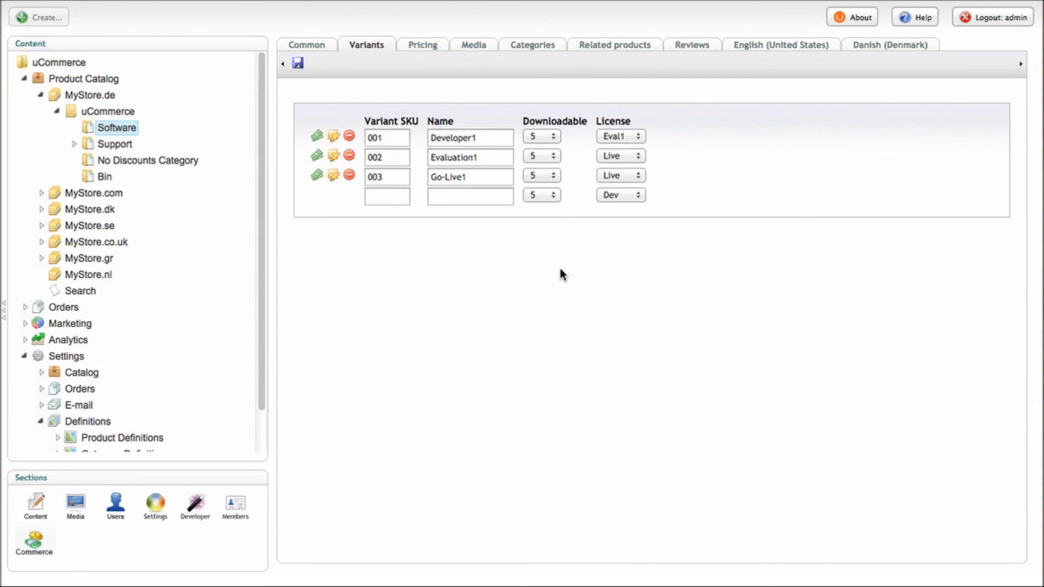
pyautogui.moveTo(350, 33)
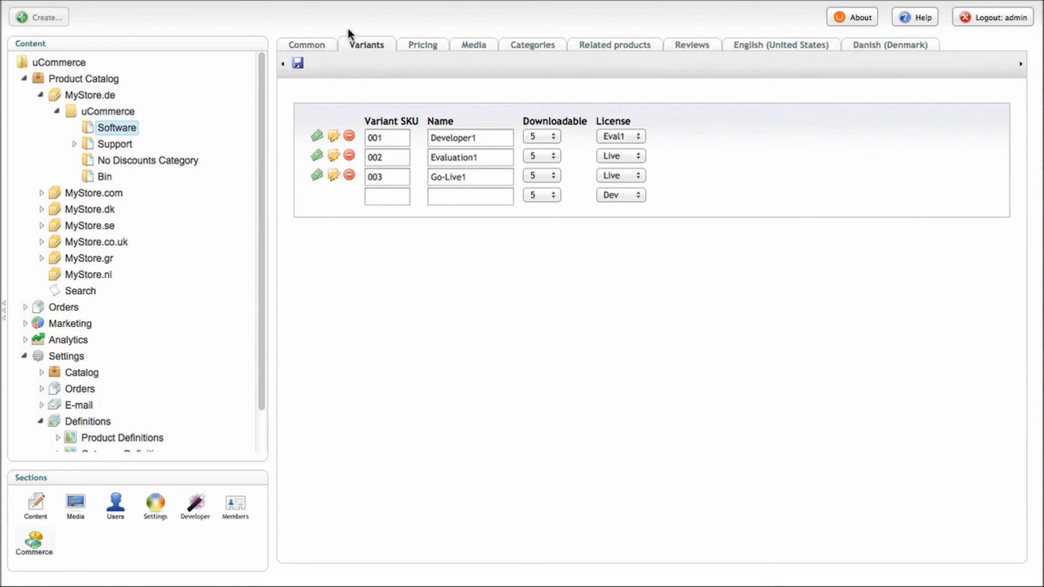
pyautogui.moveTo(507, 97)
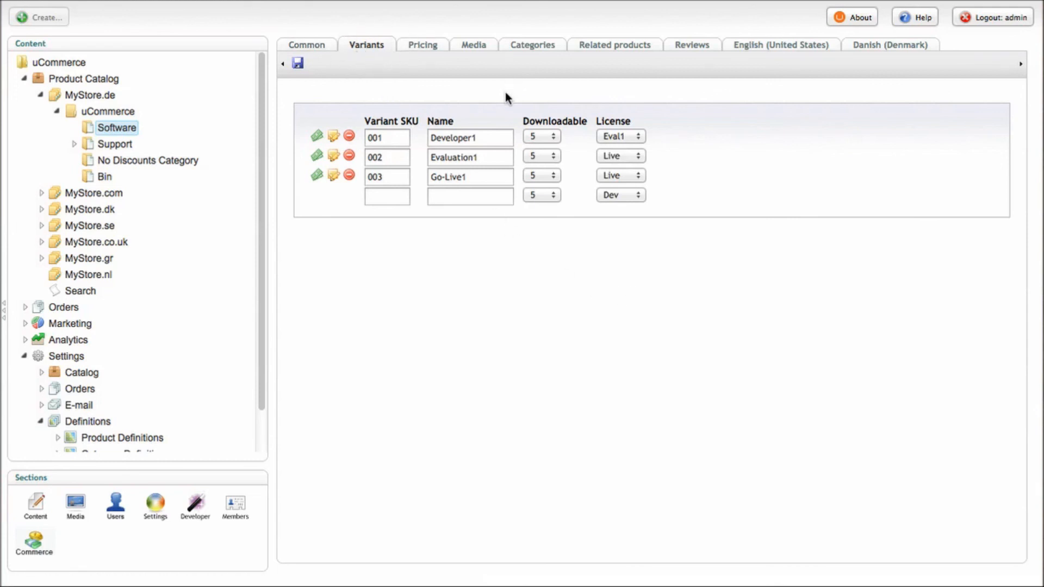
pyautogui.moveTo(507, 149)
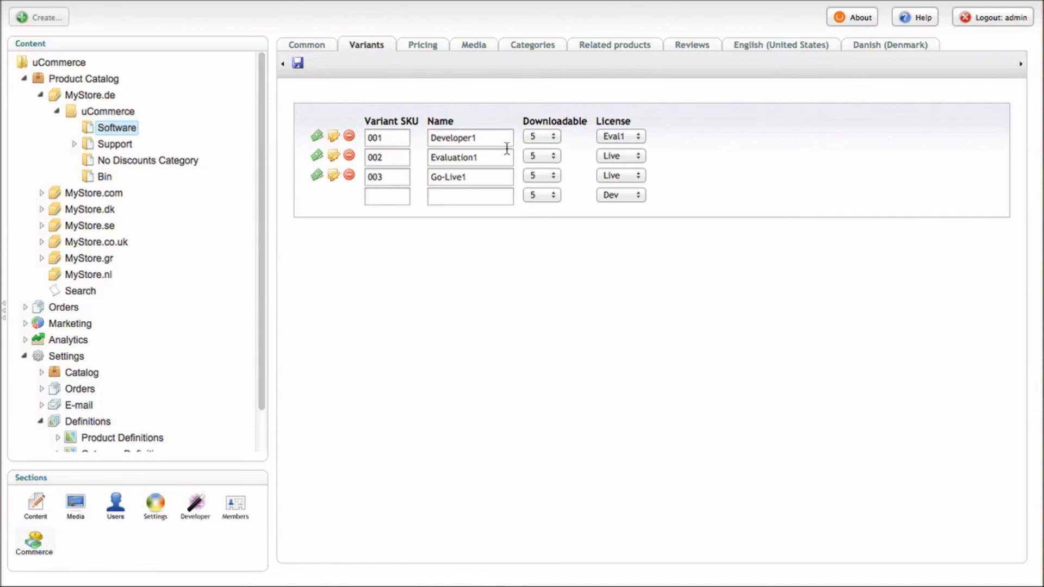
pyautogui.moveTo(392, 325)
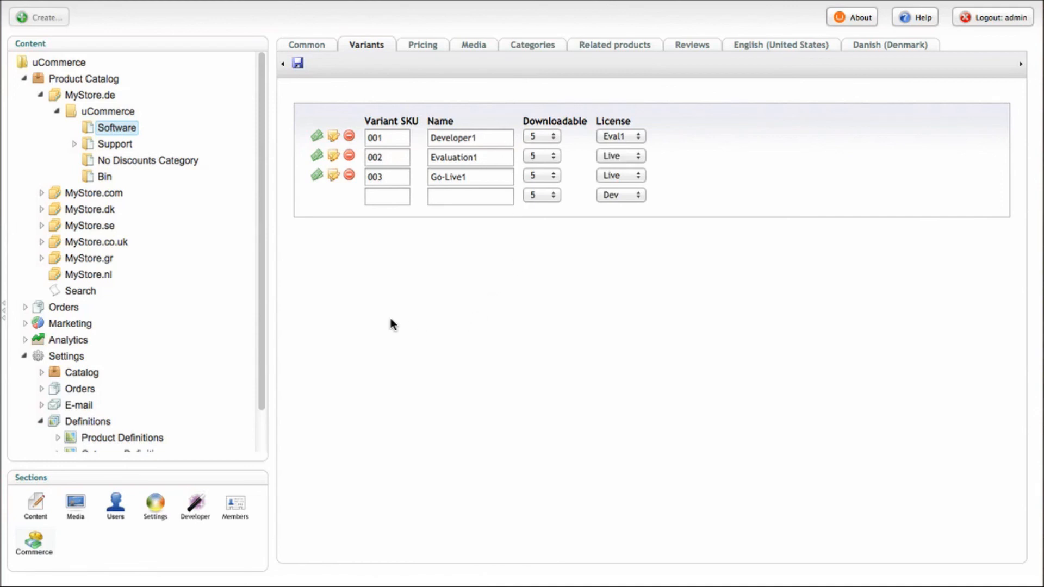
pyautogui.scroll(-3)
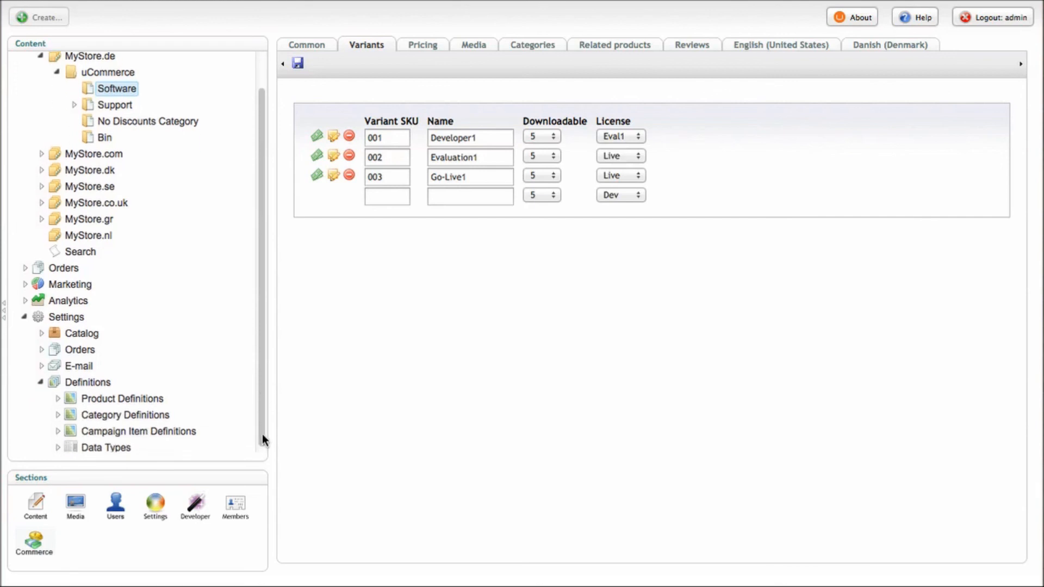
pyautogui.scroll(3)
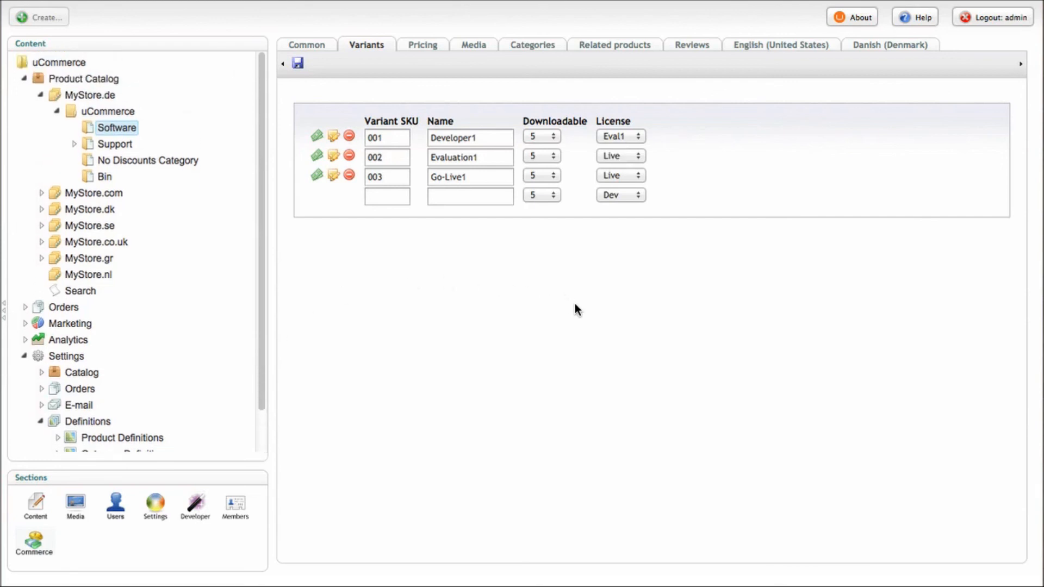